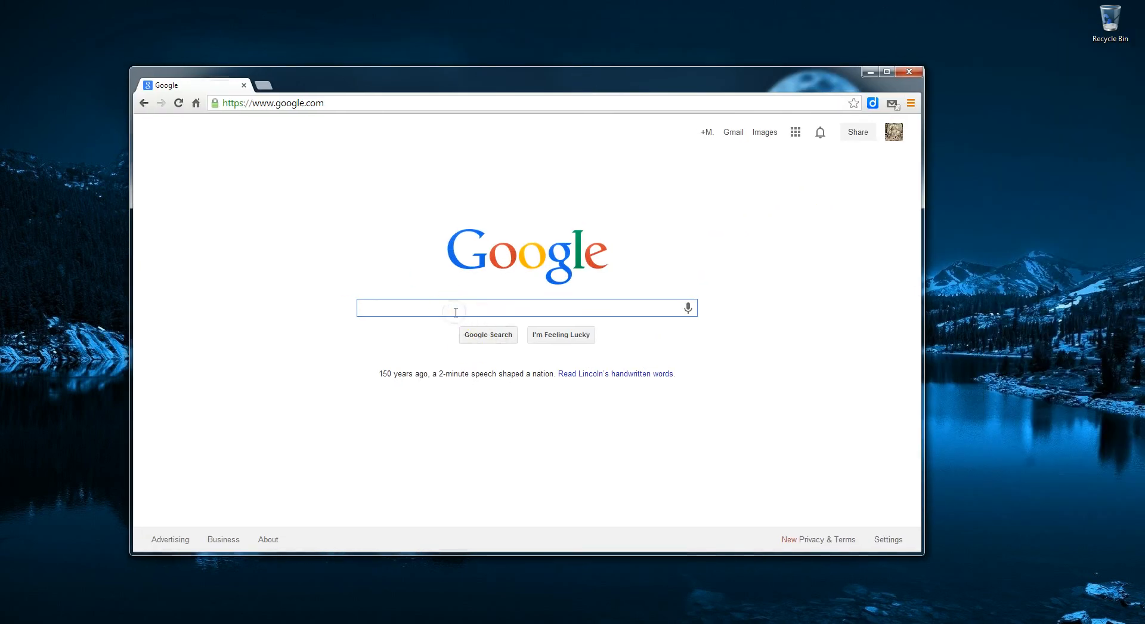
Search Google for 'udk' and reach the UDK downloads page on unrealengine.com.
text(udk)
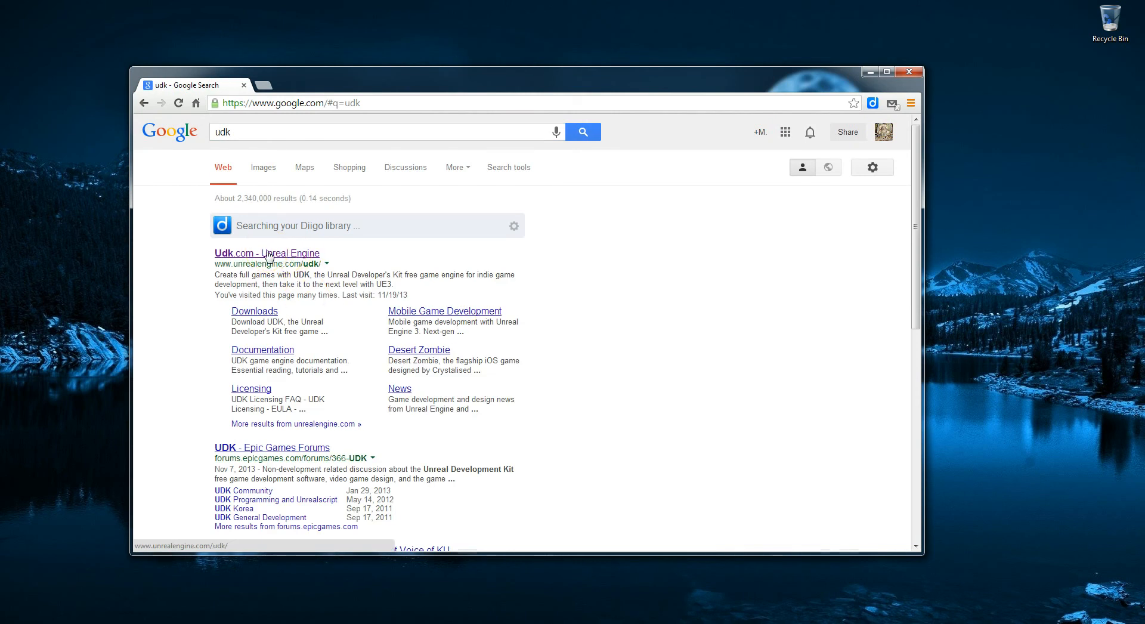
click(267, 254)
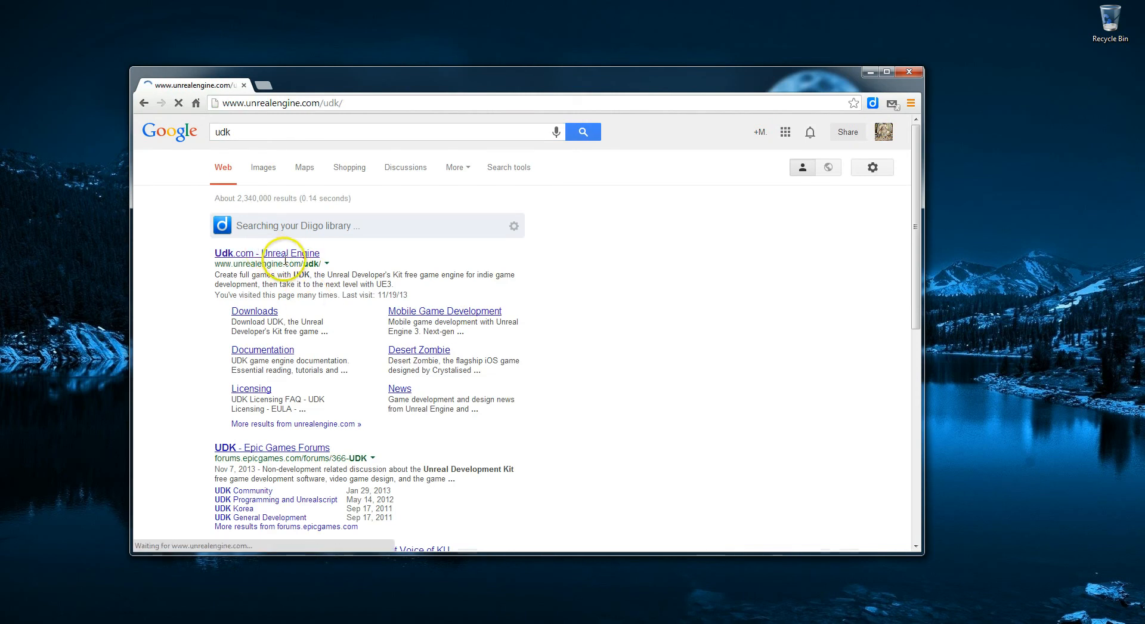
click(266, 253)
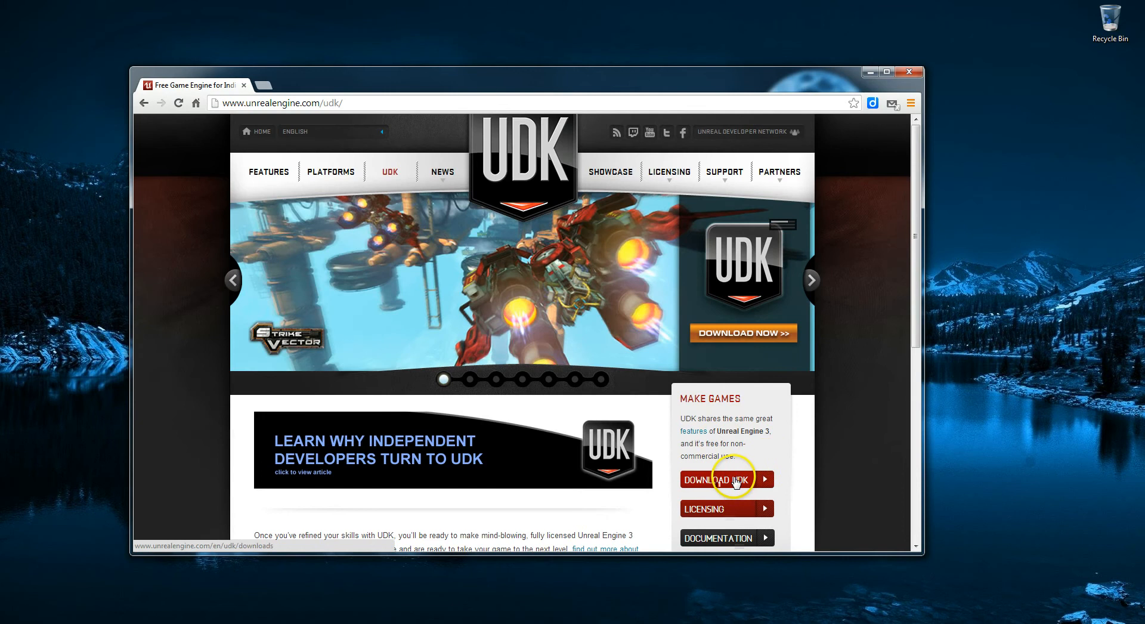
click(722, 480)
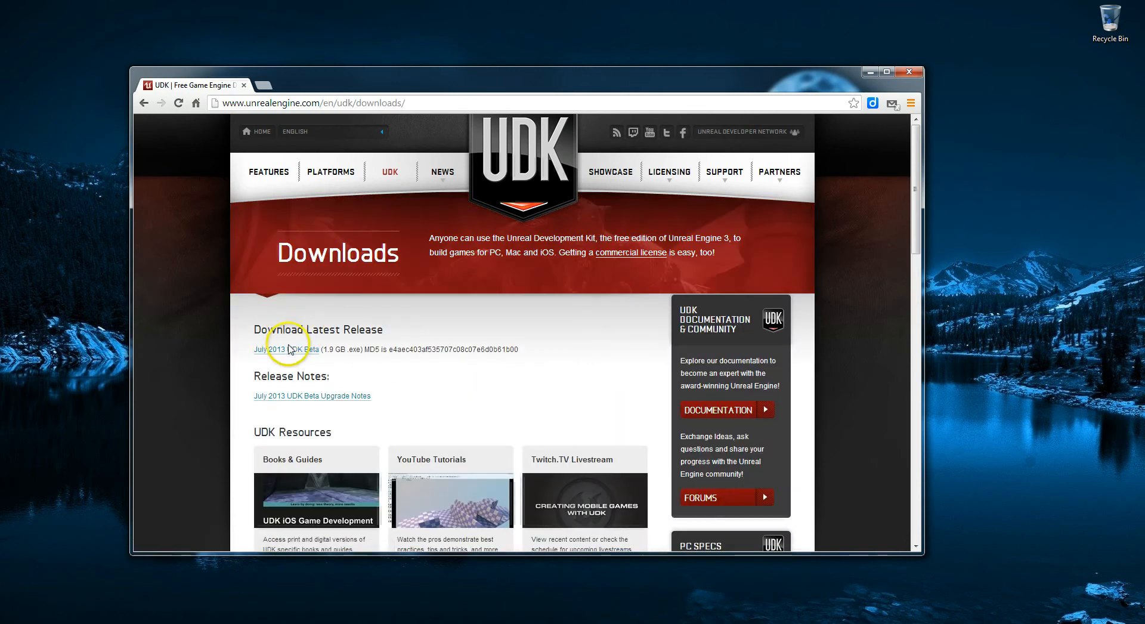
Start downloading the July 2013 UDK Beta installer.
click(284, 348)
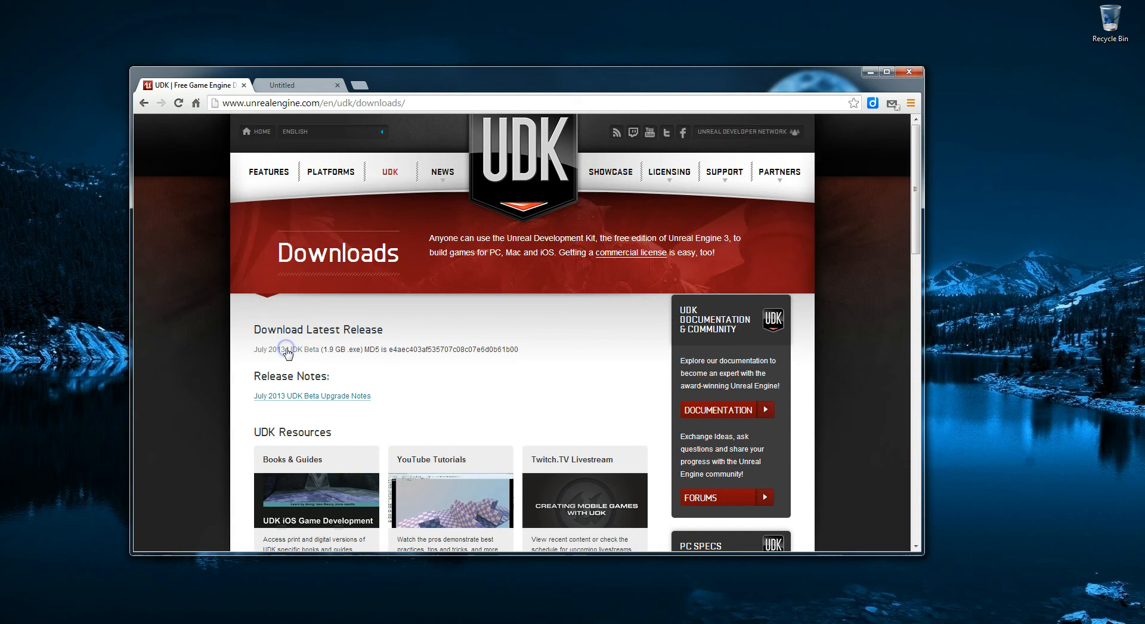
click(287, 349)
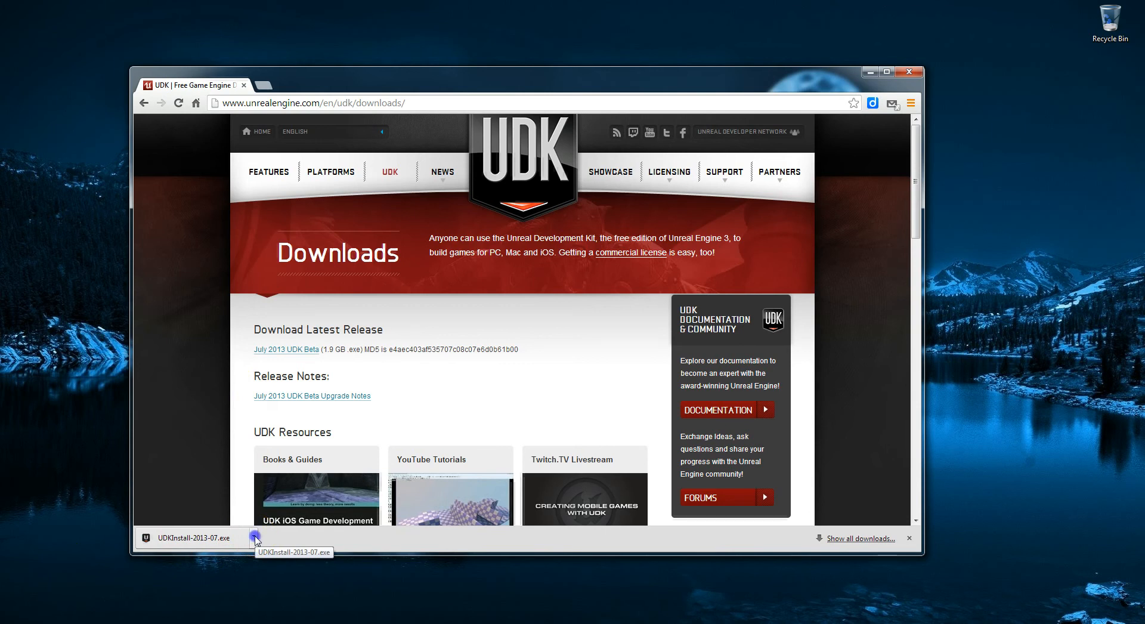
Run UDKInstall-2013-07.exe, accept the license and choose the UT Sample Game project.
click(193, 538)
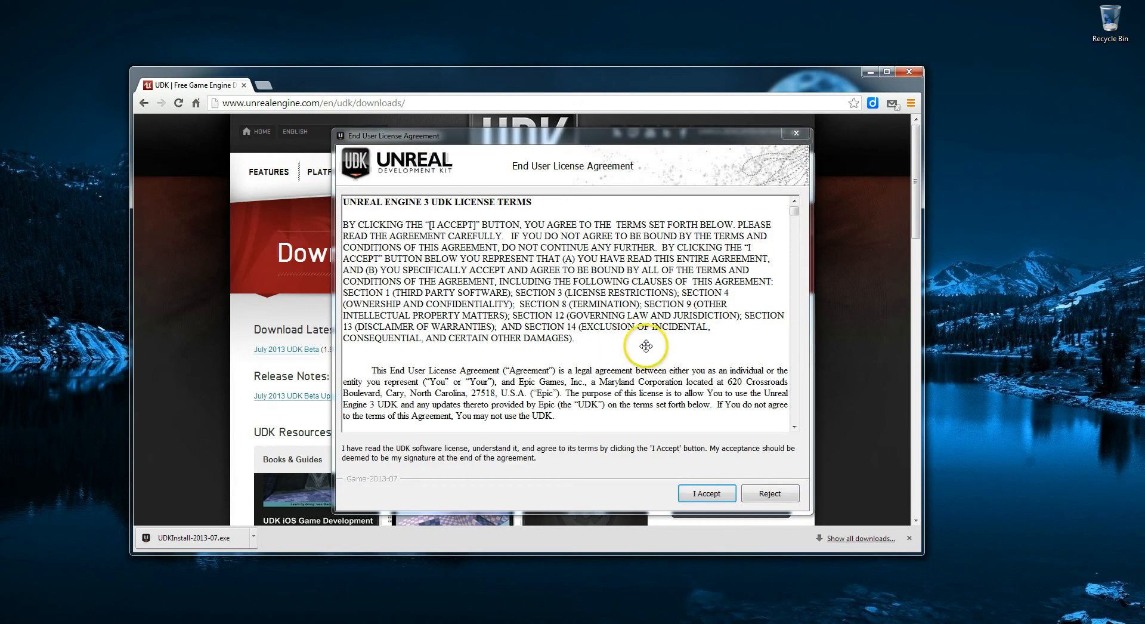
click(705, 492)
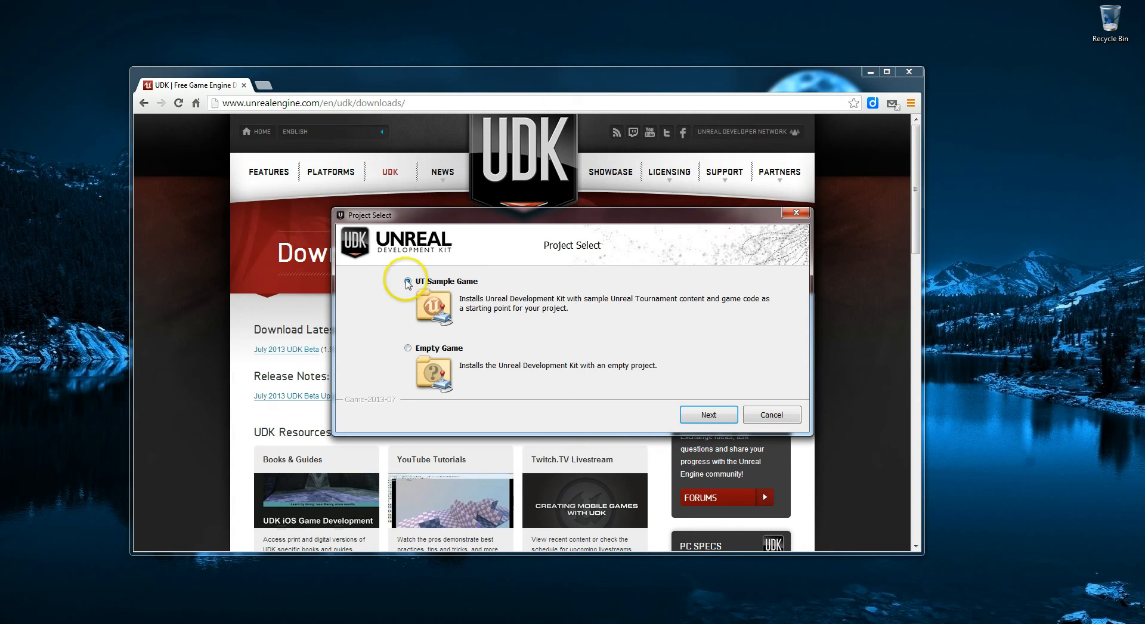
click(408, 283)
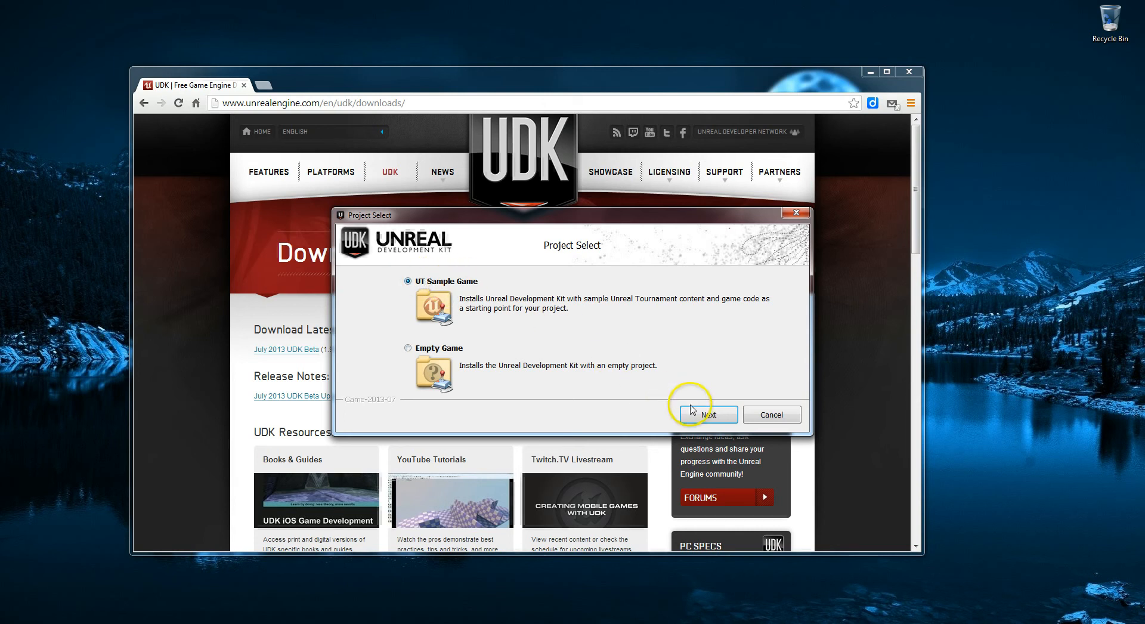
click(708, 414)
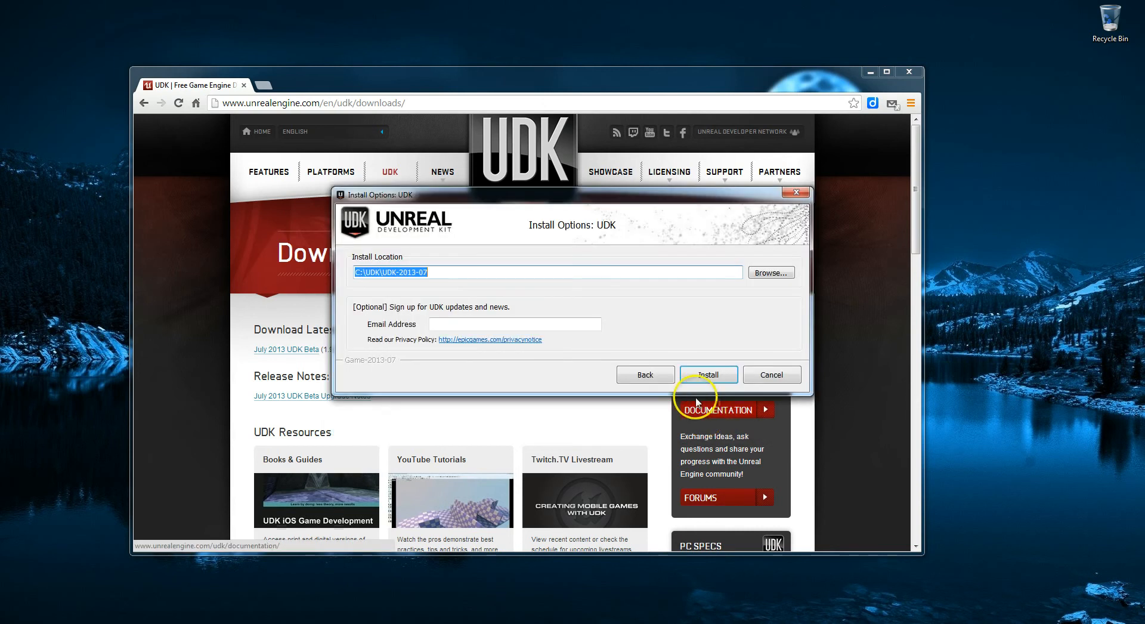
Set the install folder to D:\Utilities\UDK and start the installation.
click(771, 272)
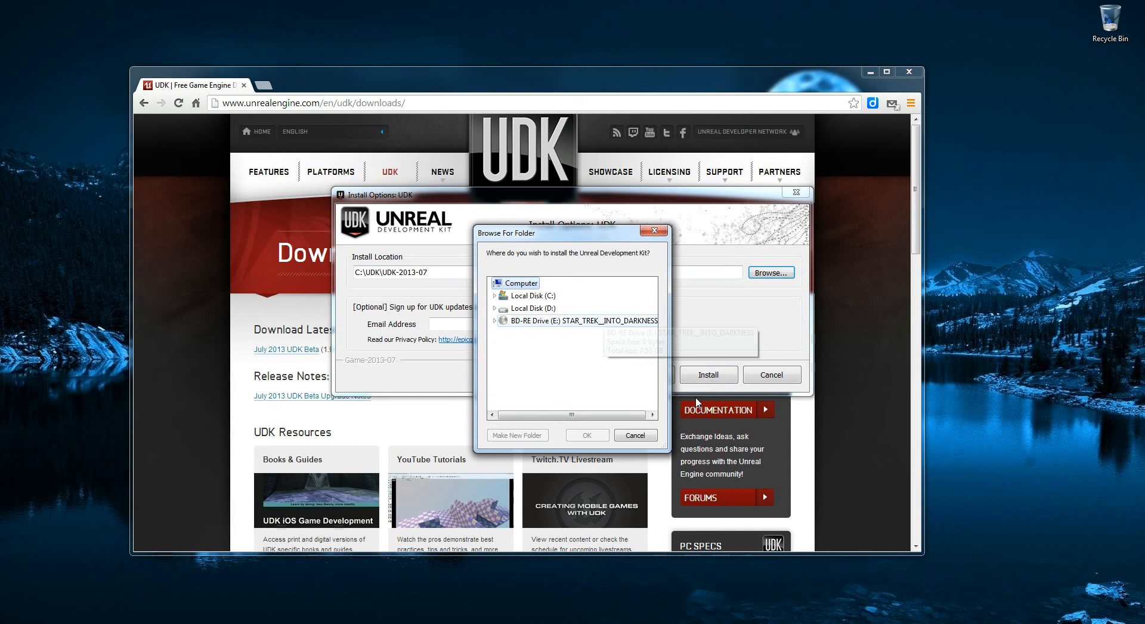
click(533, 308)
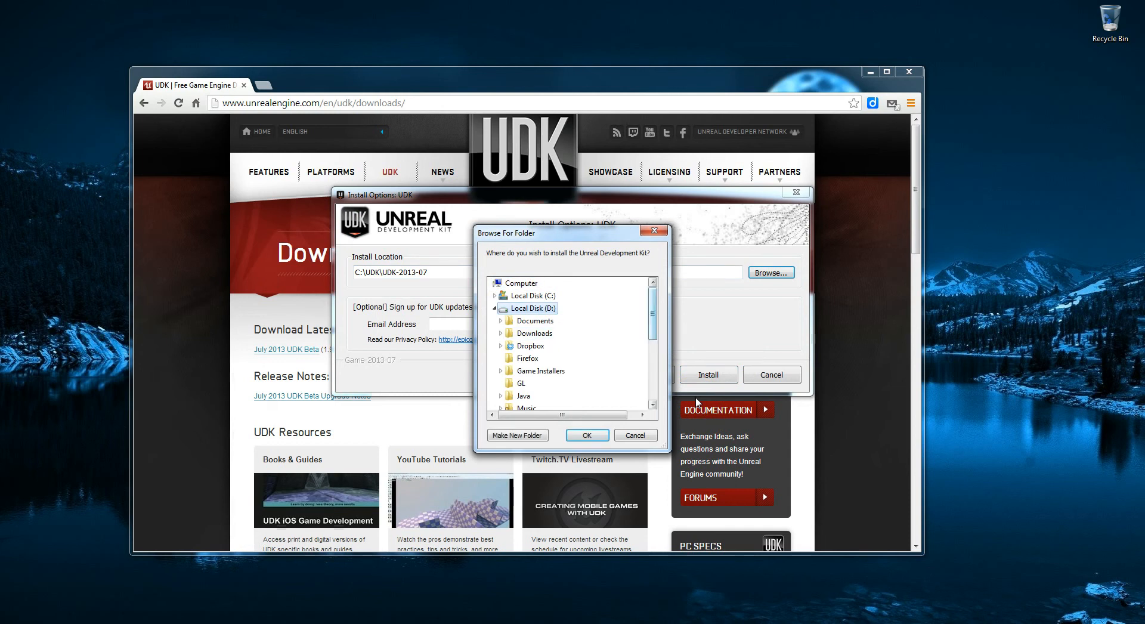
scroll(down, 3)
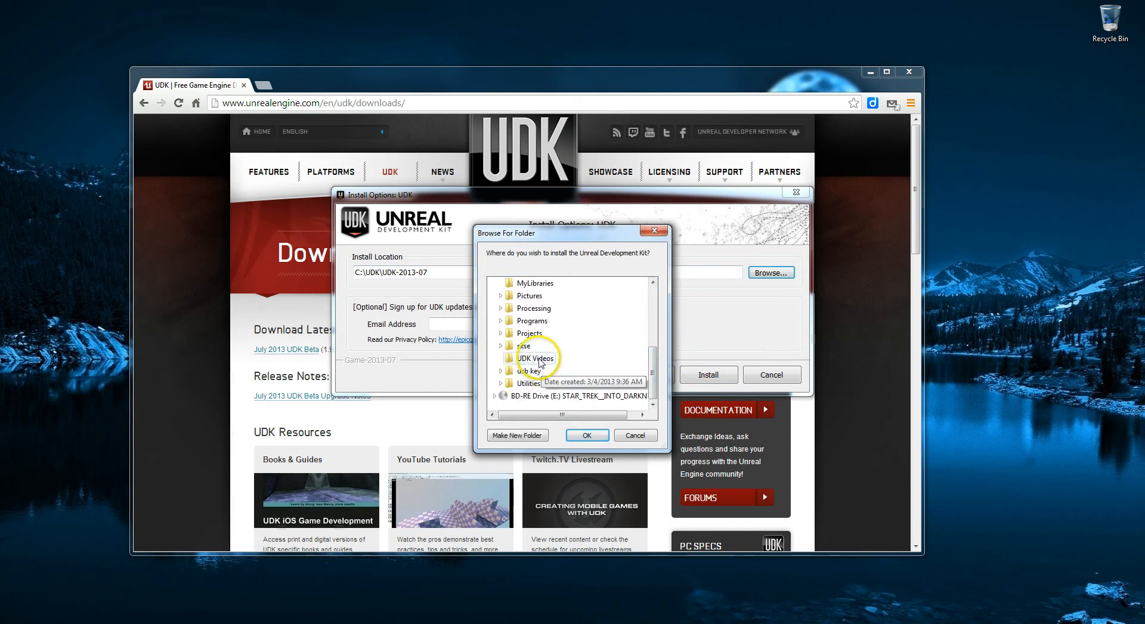
mouse_move(544, 382)
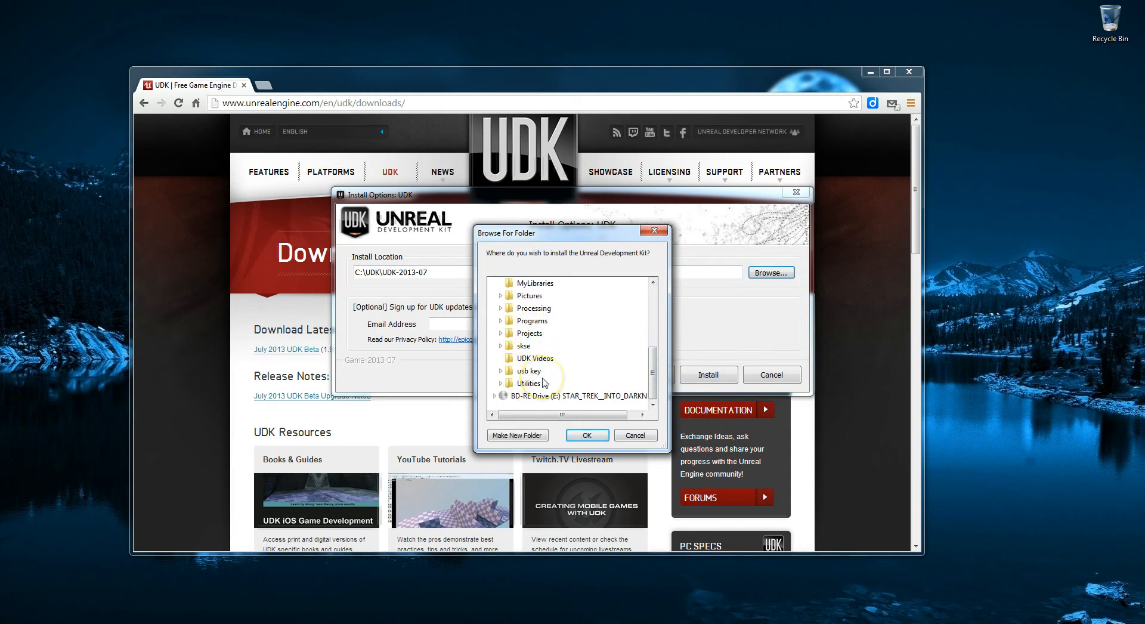
mouse_move(644, 365)
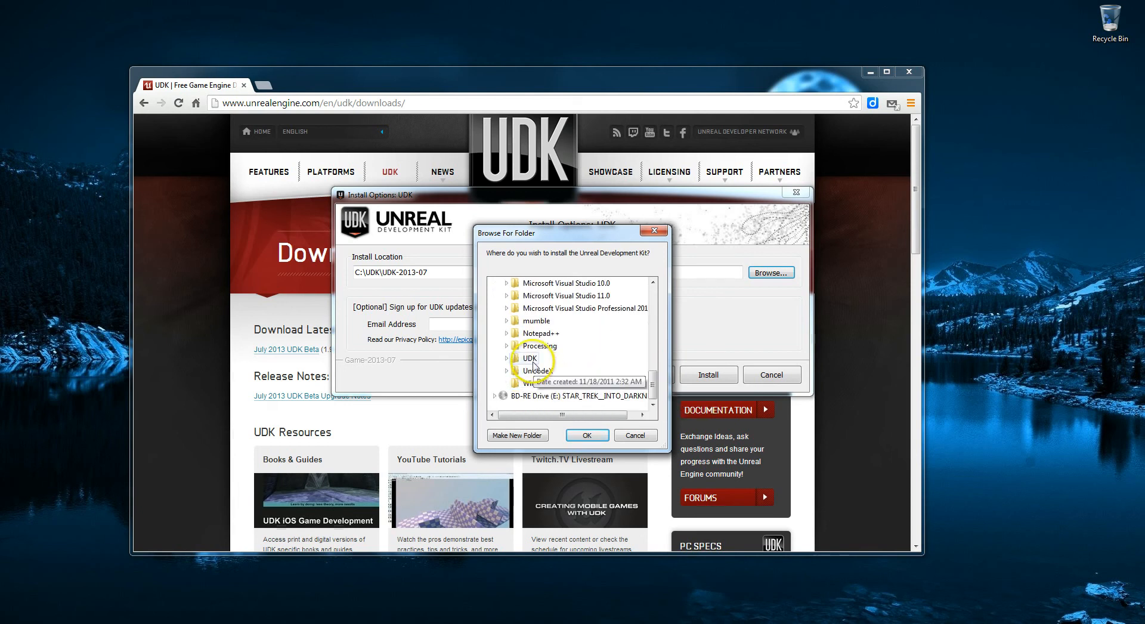
click(587, 434)
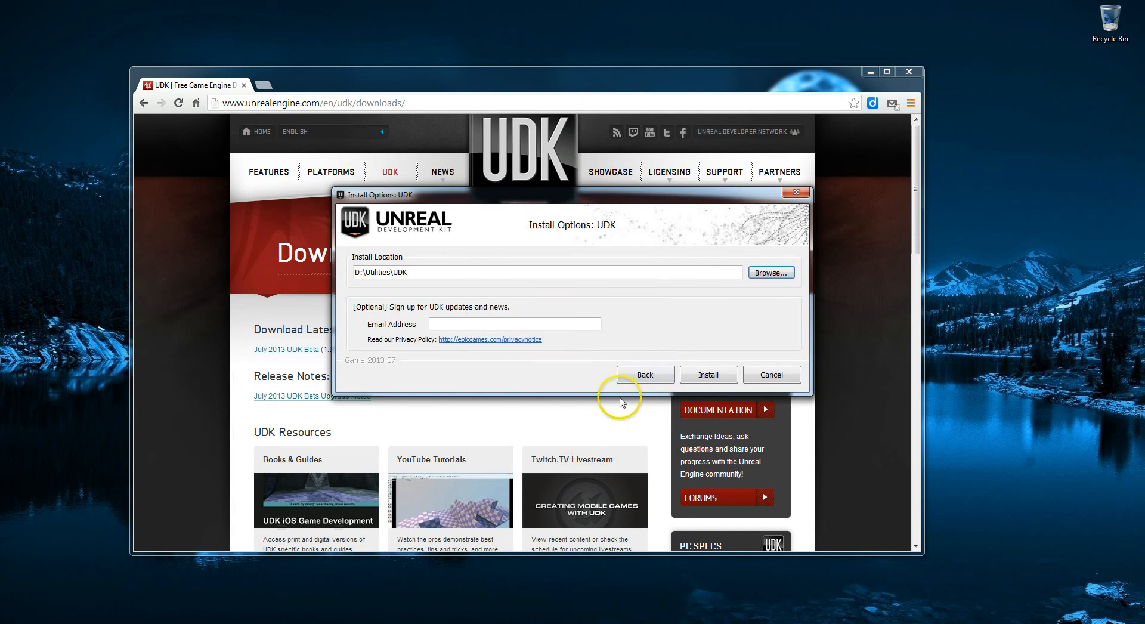
click(707, 375)
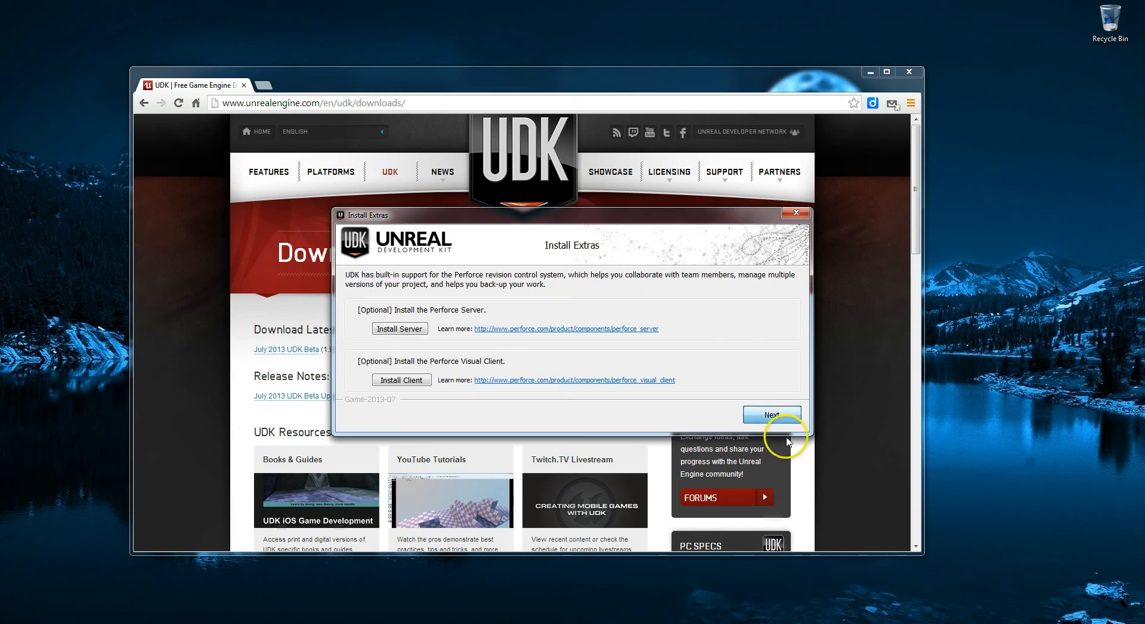
Skip the Perforce extras and finish the installation with Launch UDK checked.
click(772, 414)
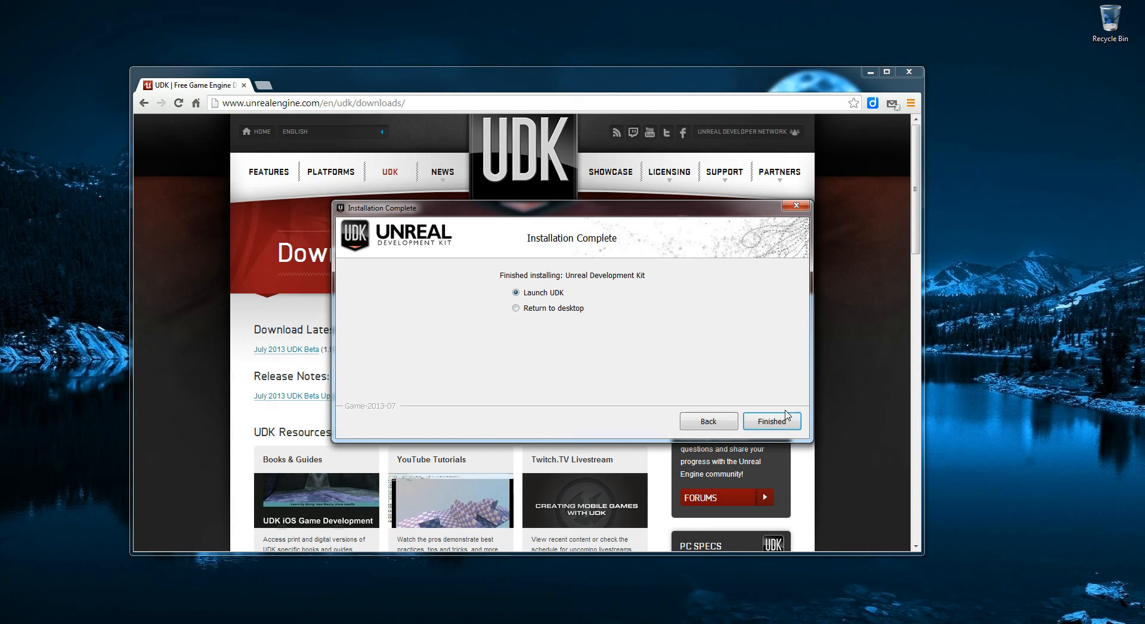
click(772, 421)
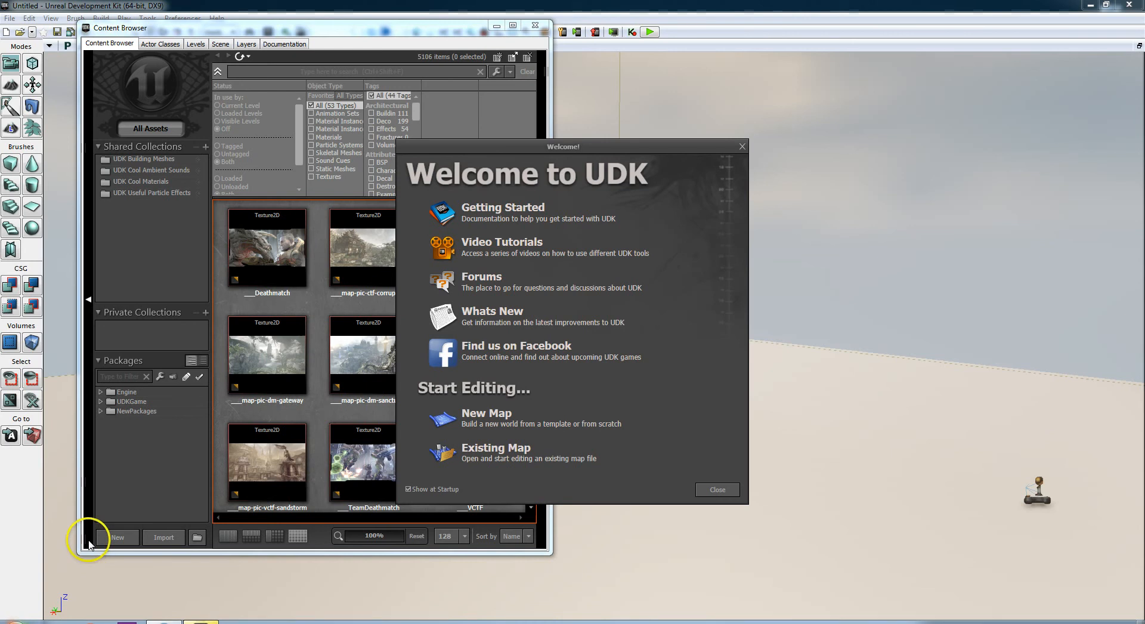
mouse_move(106, 491)
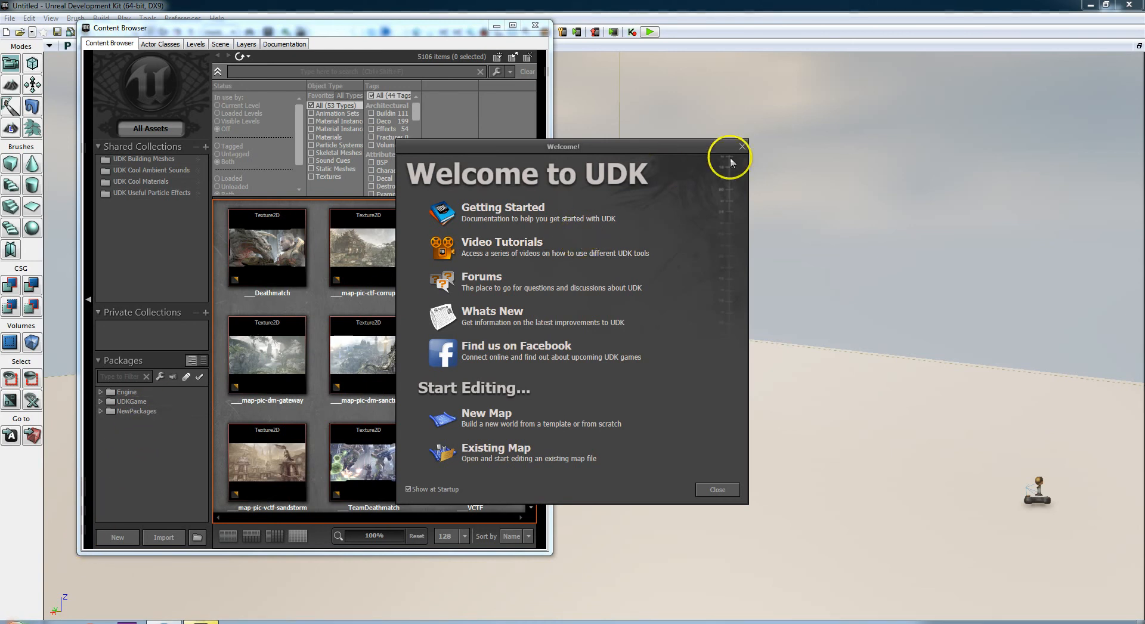
Dismiss the Welcome to UDK window and the Content Browser, leaving the 3D level view.
click(742, 146)
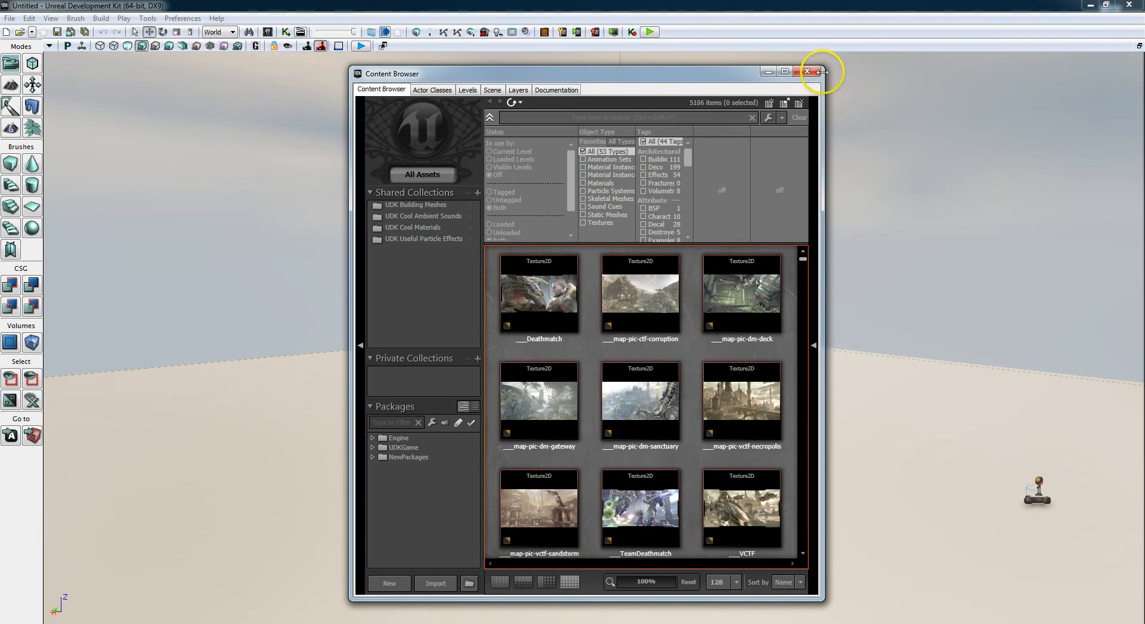
click(813, 72)
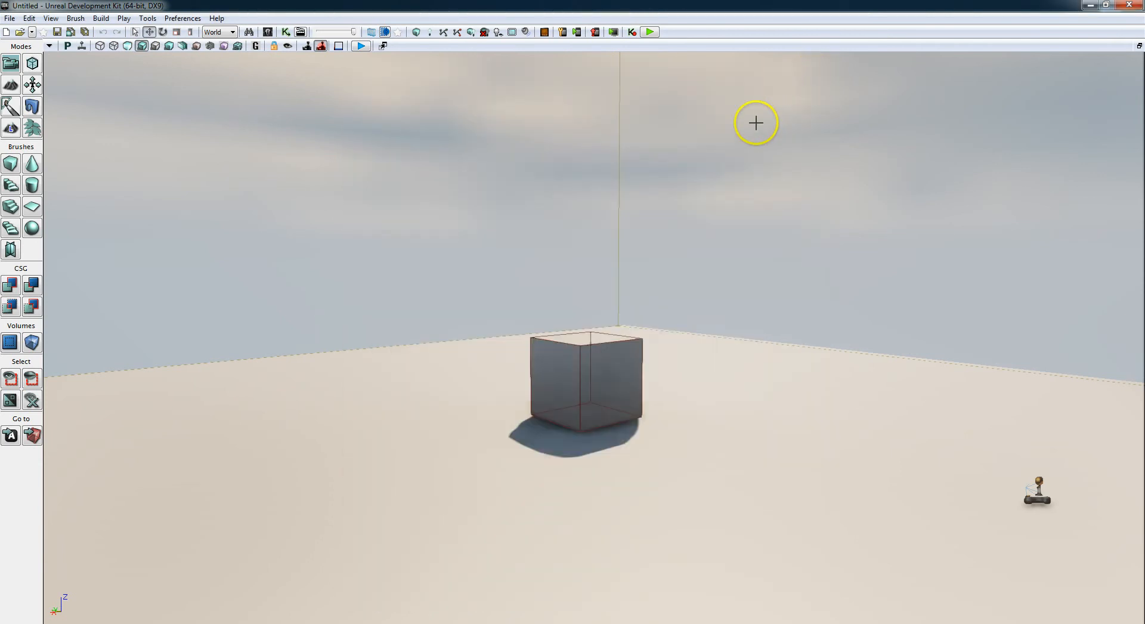
mouse_move(639, 545)
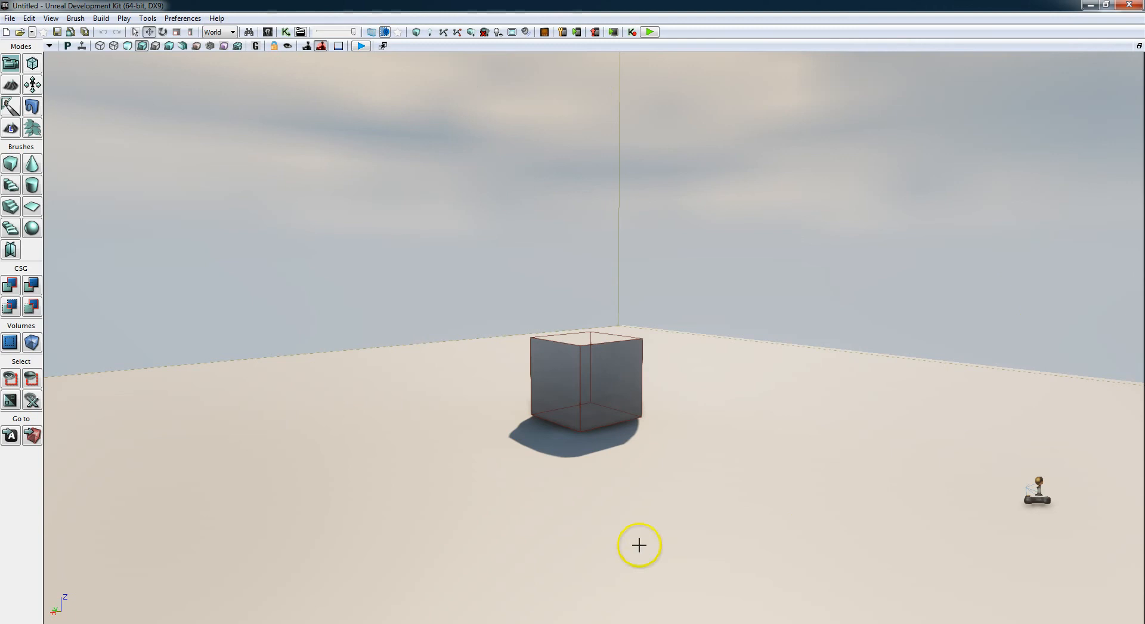
mouse_move(1136, 46)
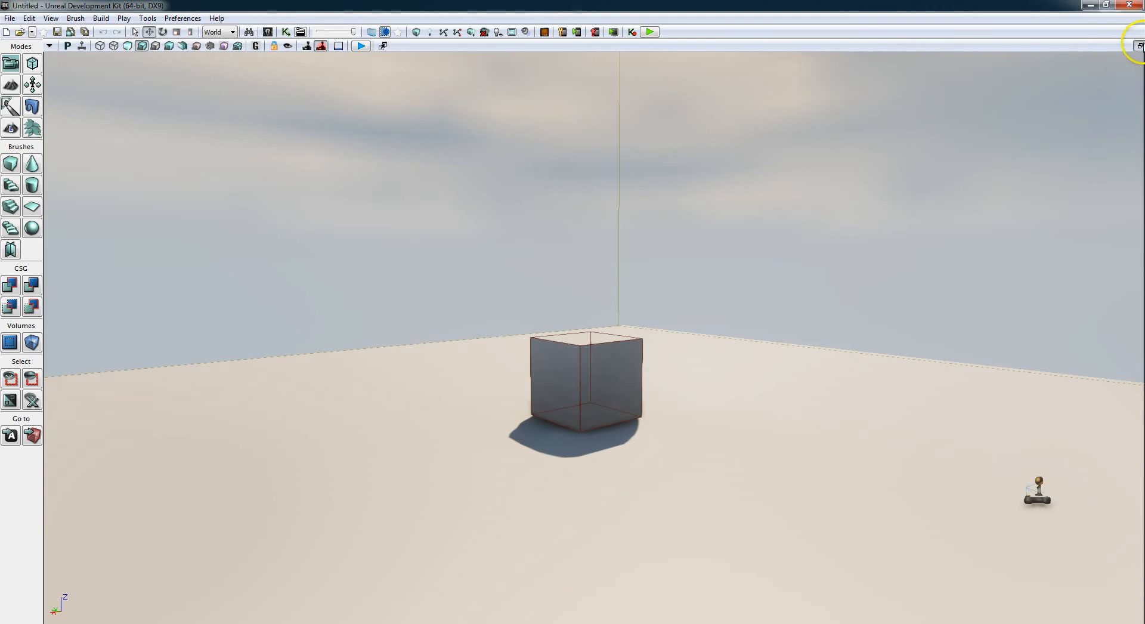
Switch the viewport to the four-view layout with three orthographic views and perspective.
click(1137, 46)
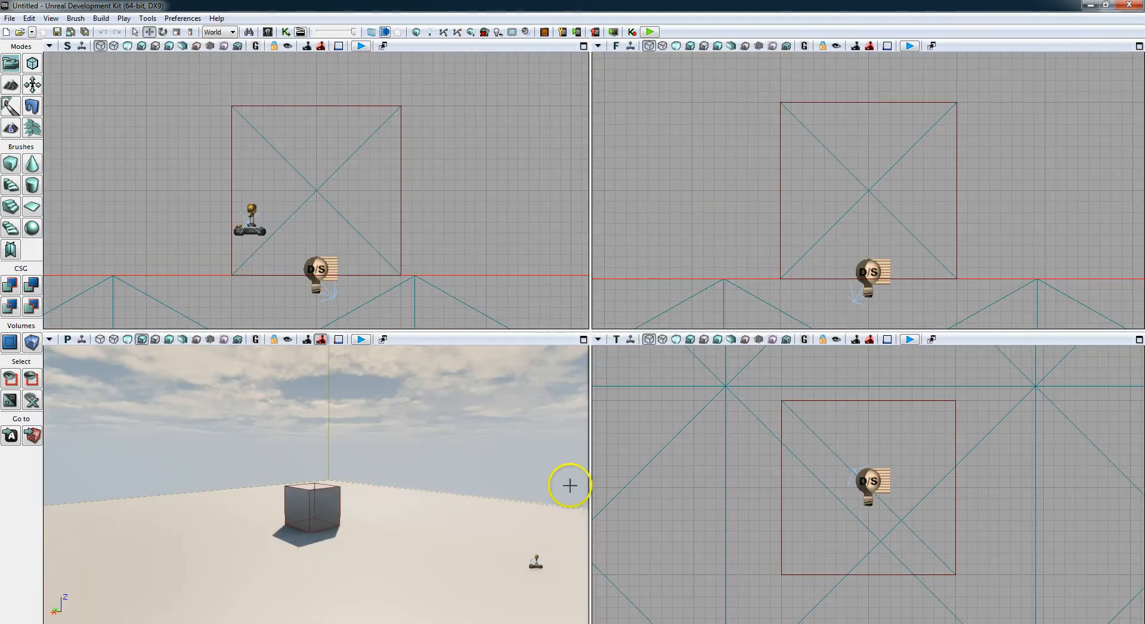
mouse_move(707, 495)
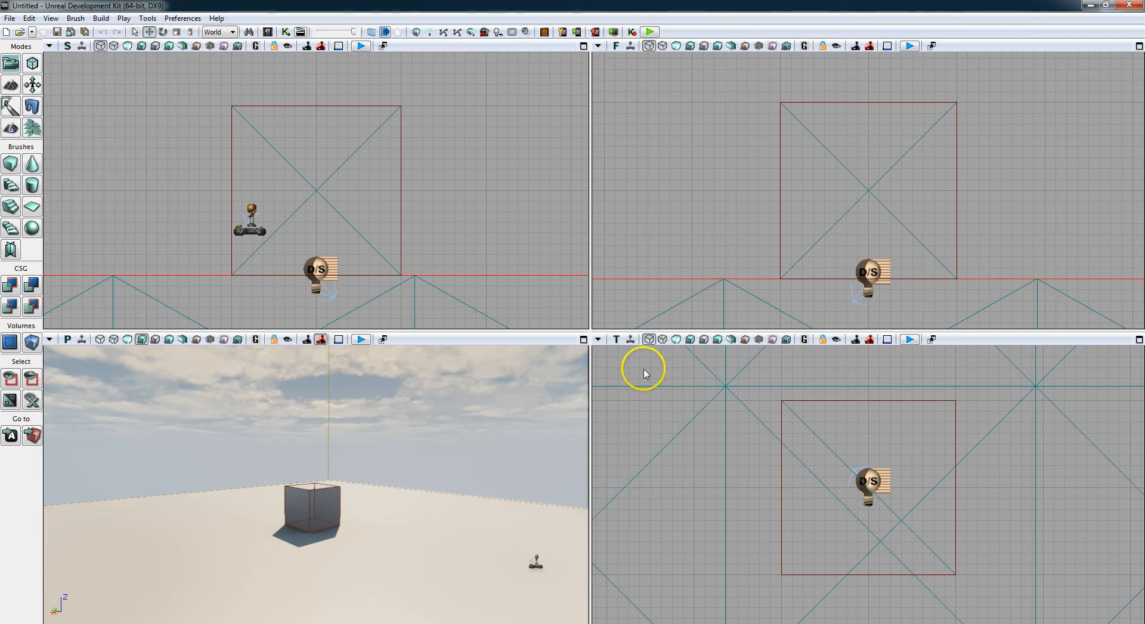
mouse_move(429, 378)
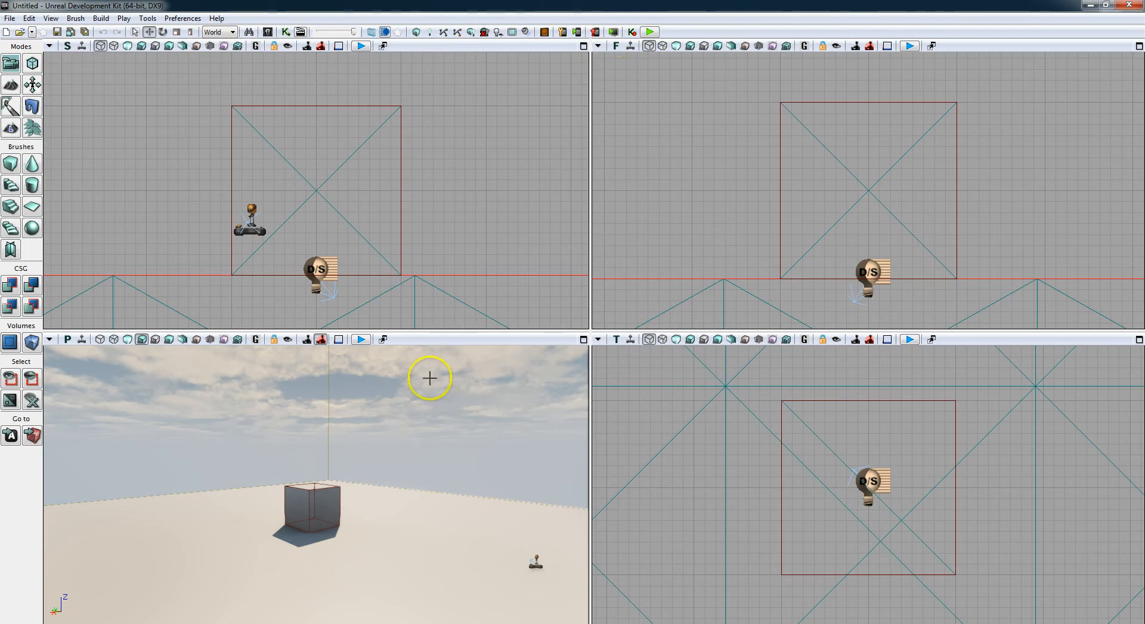
mouse_move(584, 339)
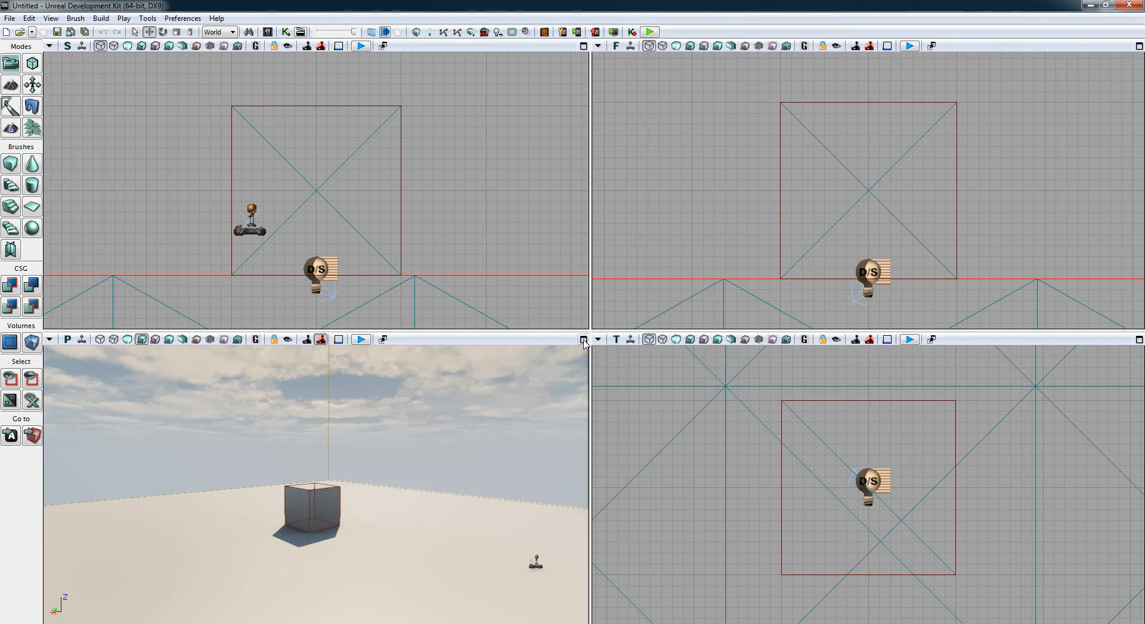
Maximize the perspective viewport and fly the camera closer to the cube brush.
click(583, 339)
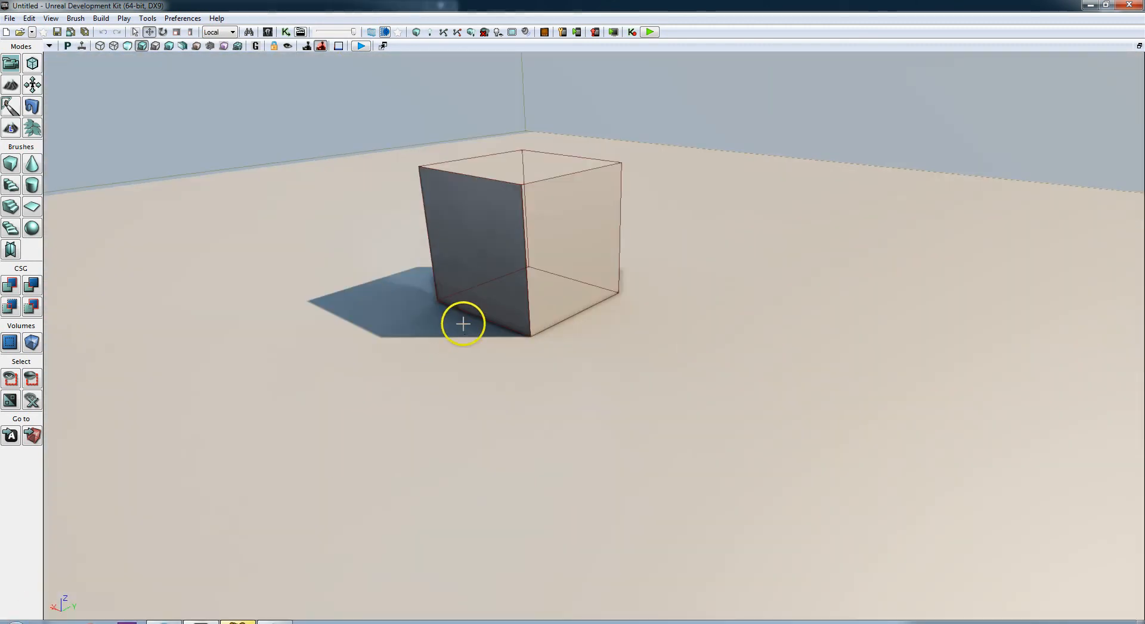
mouse_move(491, 254)
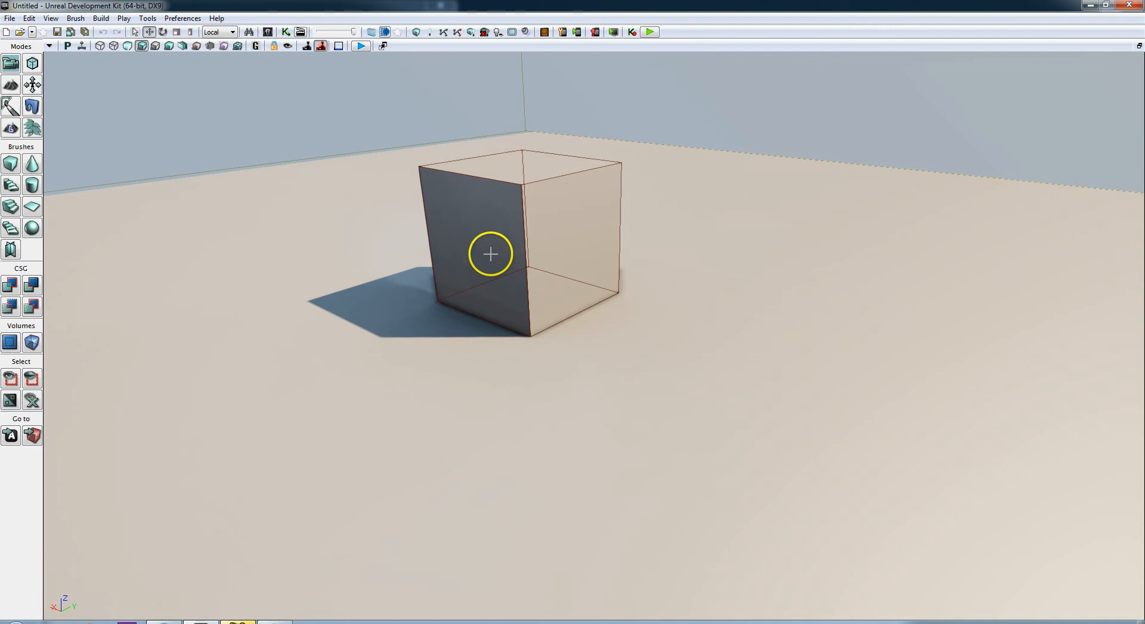
Drag the builder brush up off the floor and delete the solid cube geometry.
click(490, 254)
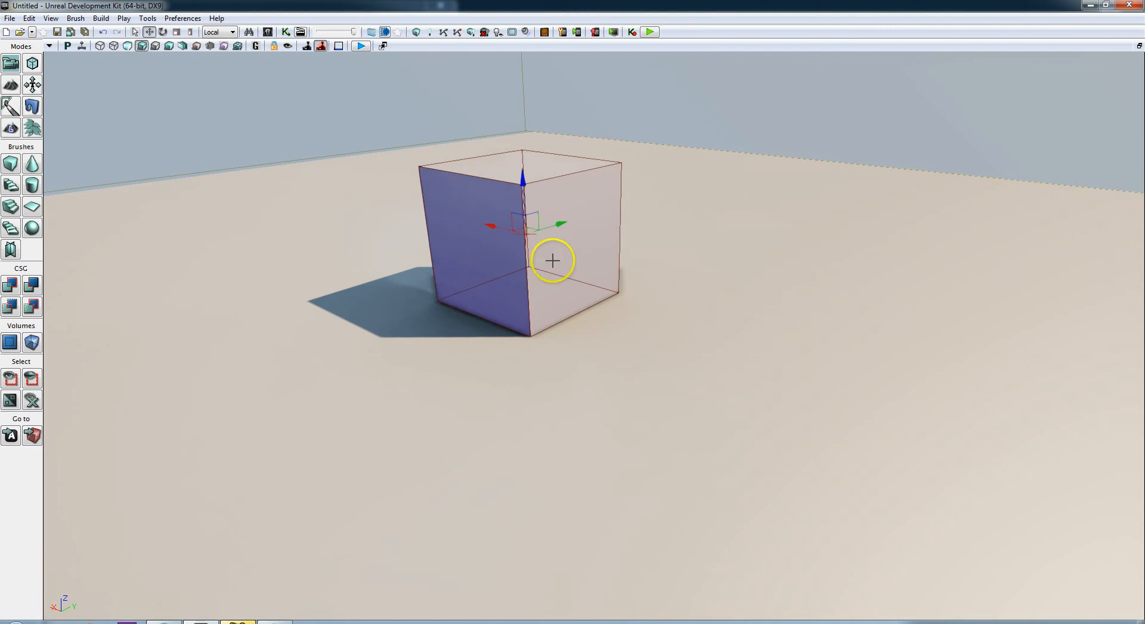
mouse_move(481, 176)
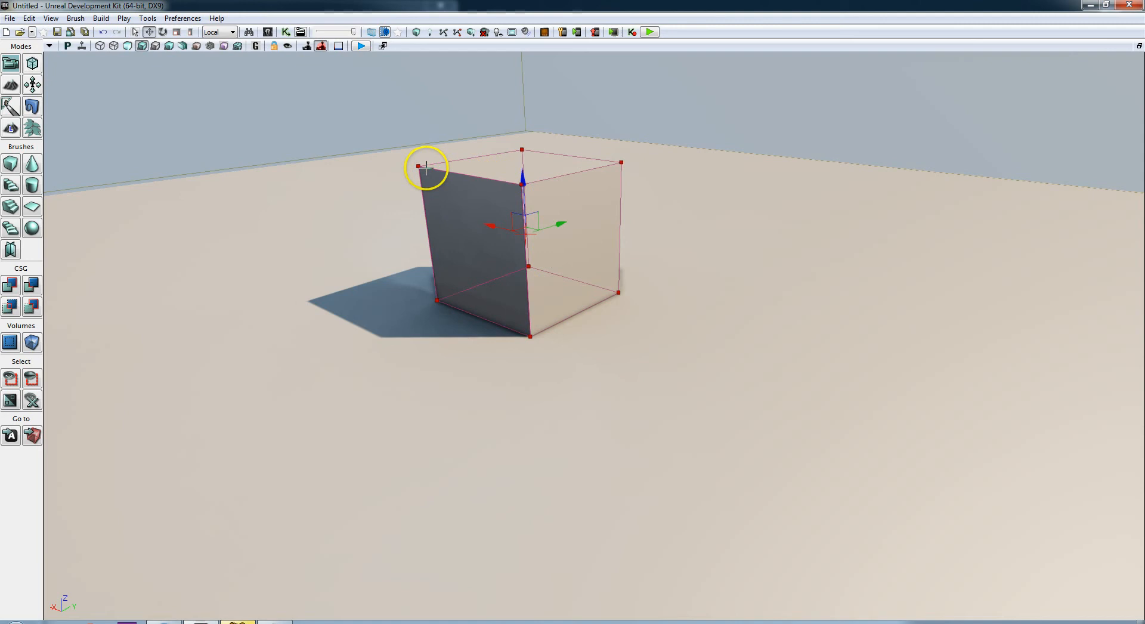
mouse_move(554, 217)
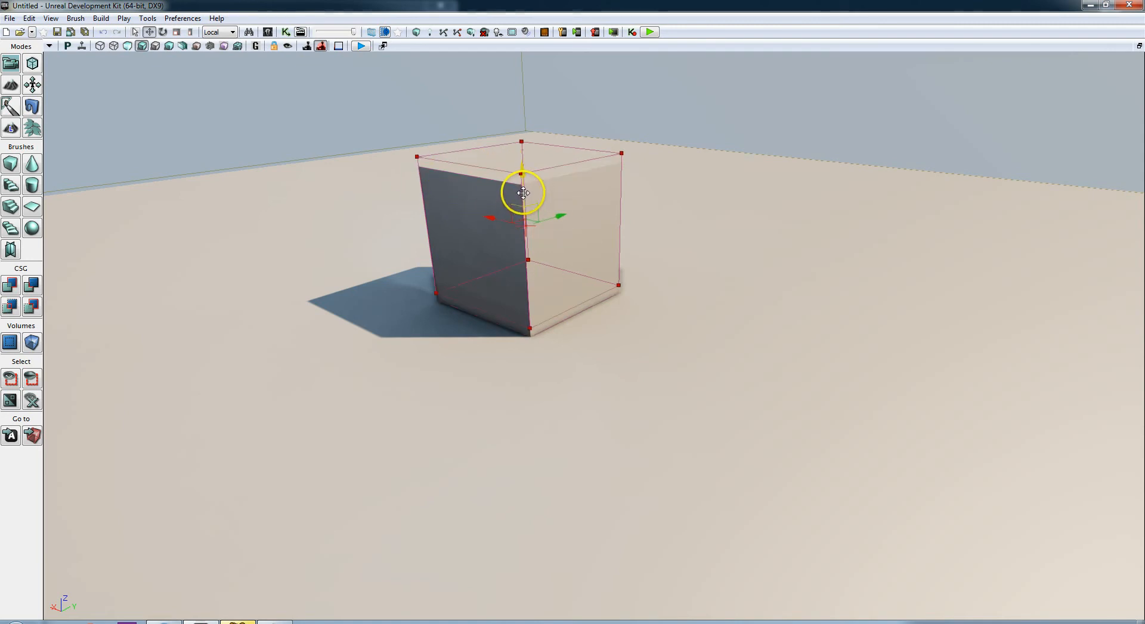
drag(522, 192, 747, 271)
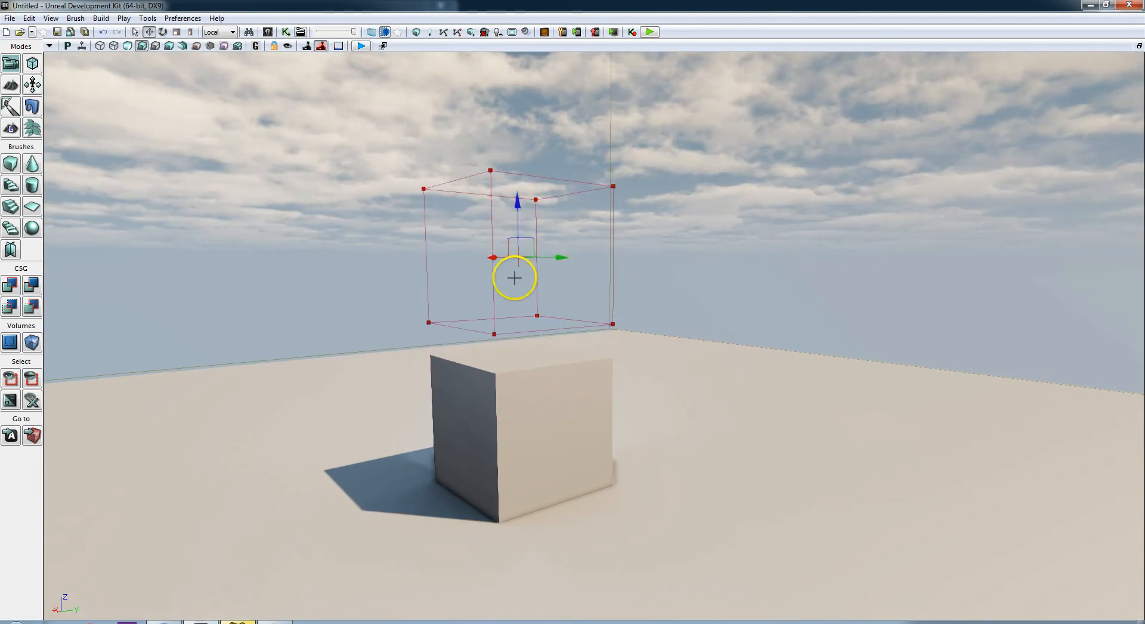
click(519, 423)
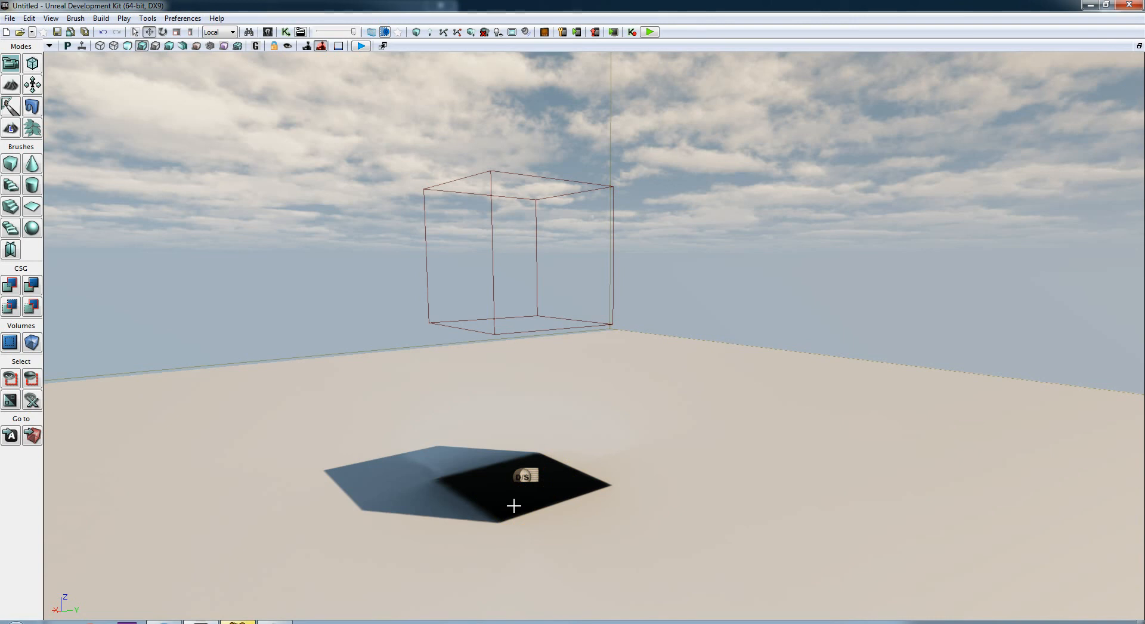
mouse_move(414, 32)
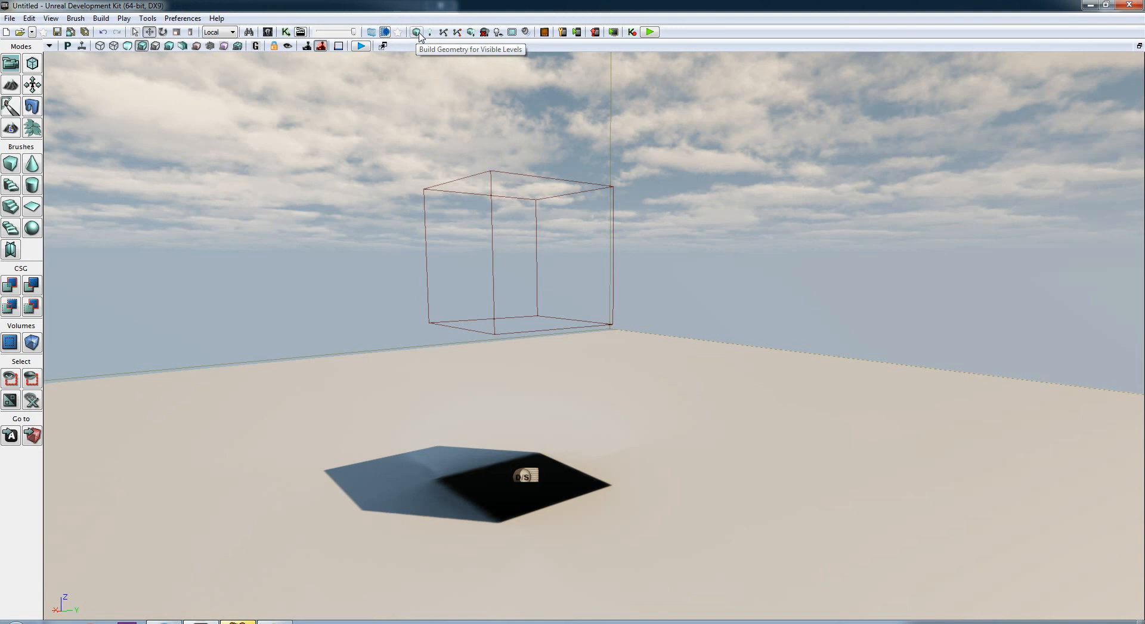
mouse_move(431, 34)
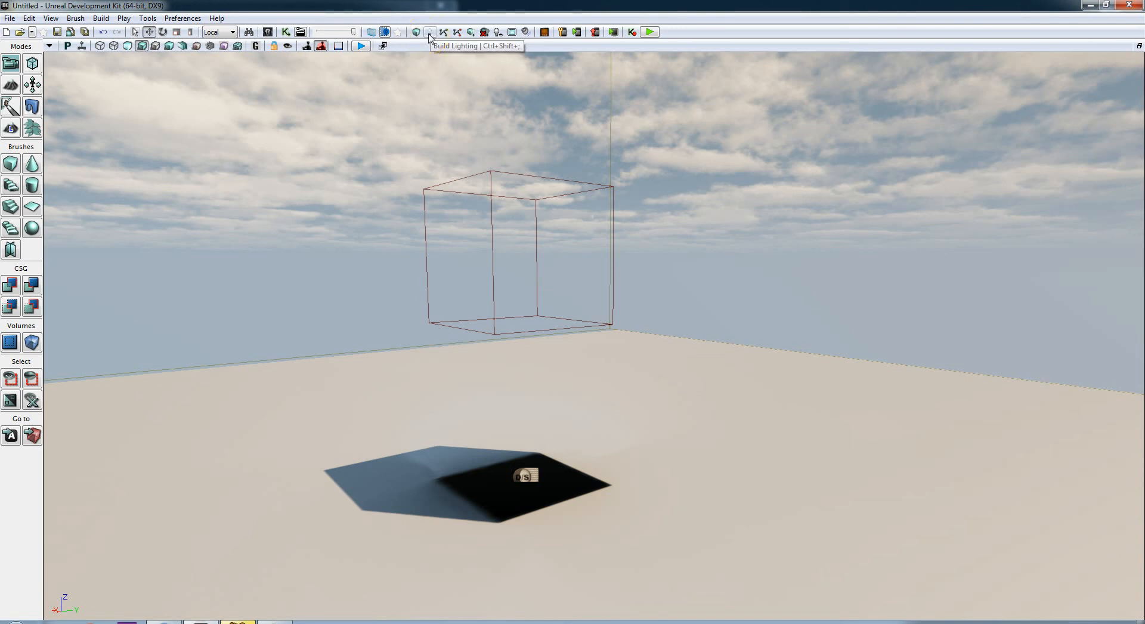
mouse_move(473, 31)
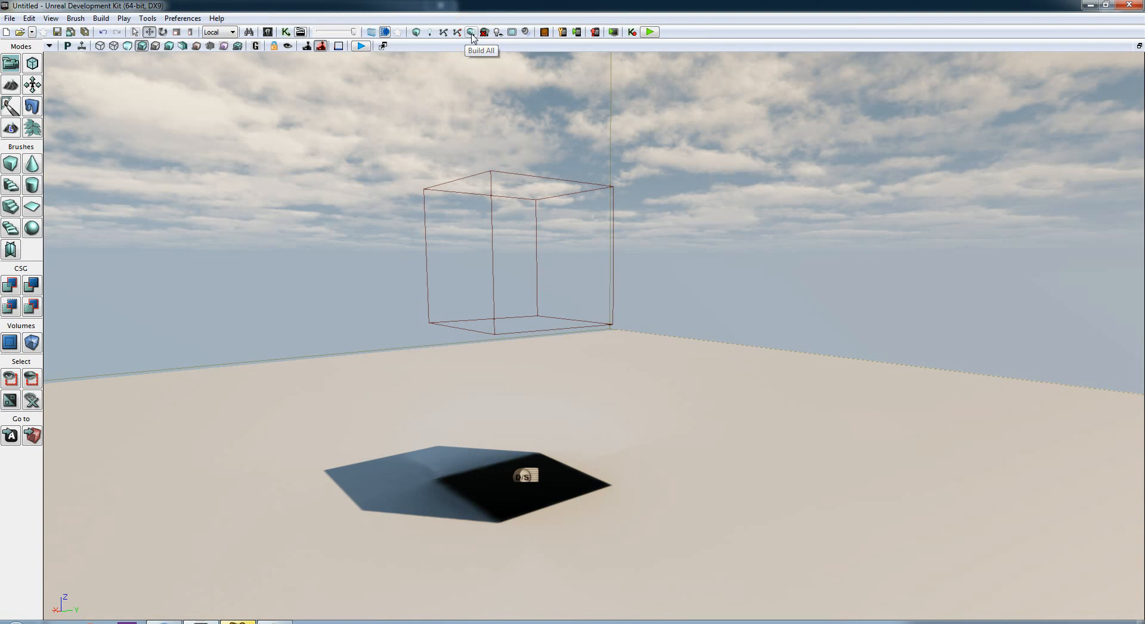
Run Build All to clear the leftover shadow and dismiss the Map Check report.
click(472, 31)
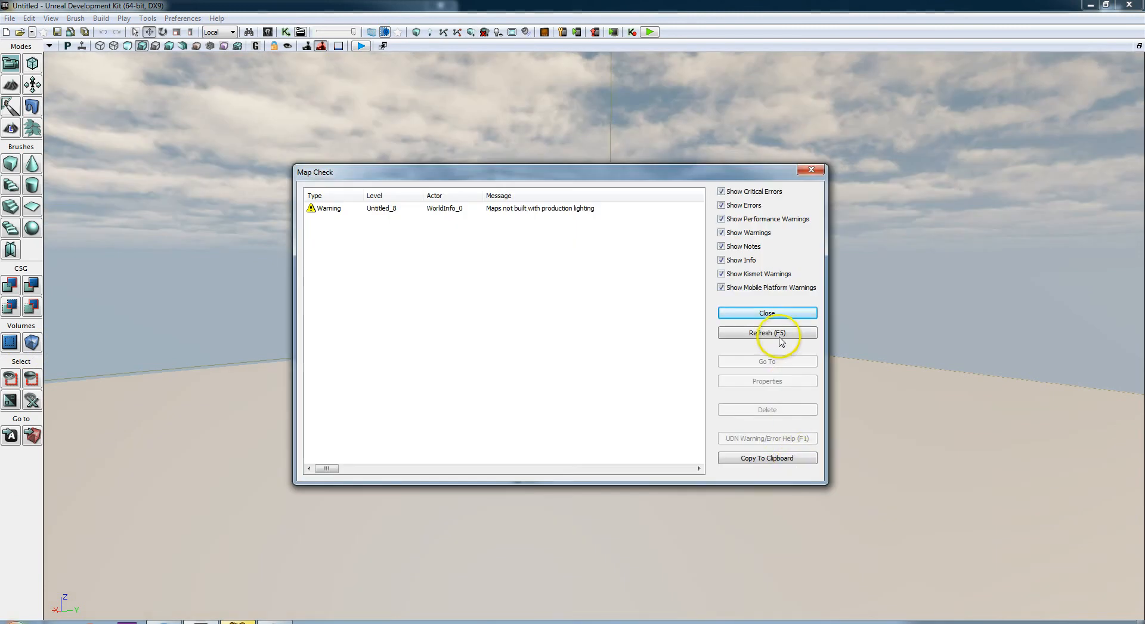
click(767, 312)
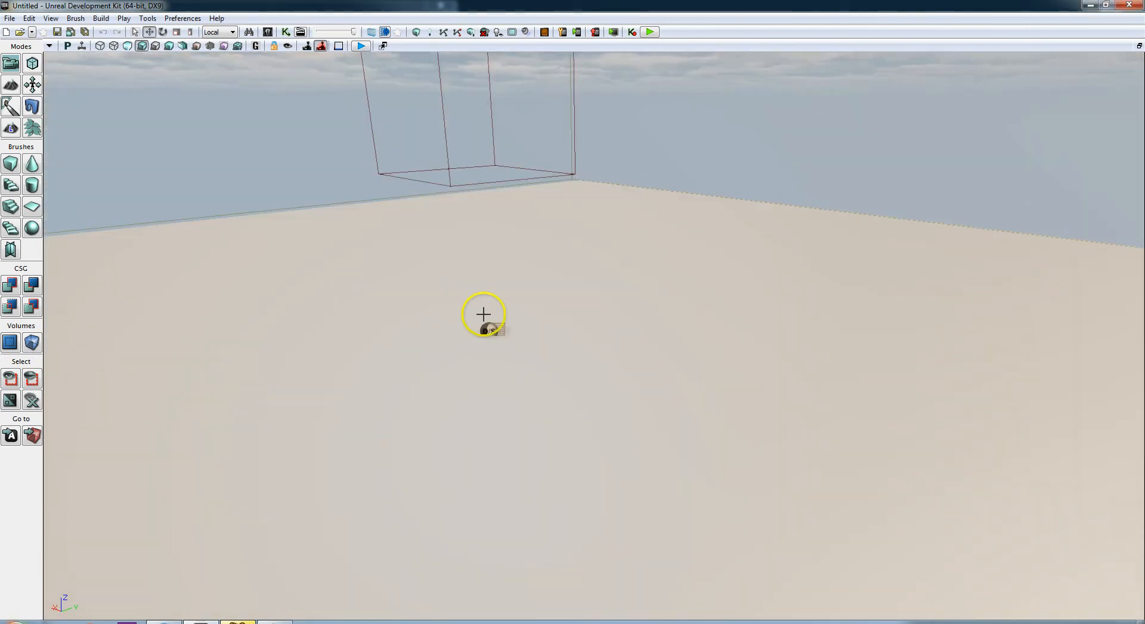
mouse_move(576, 462)
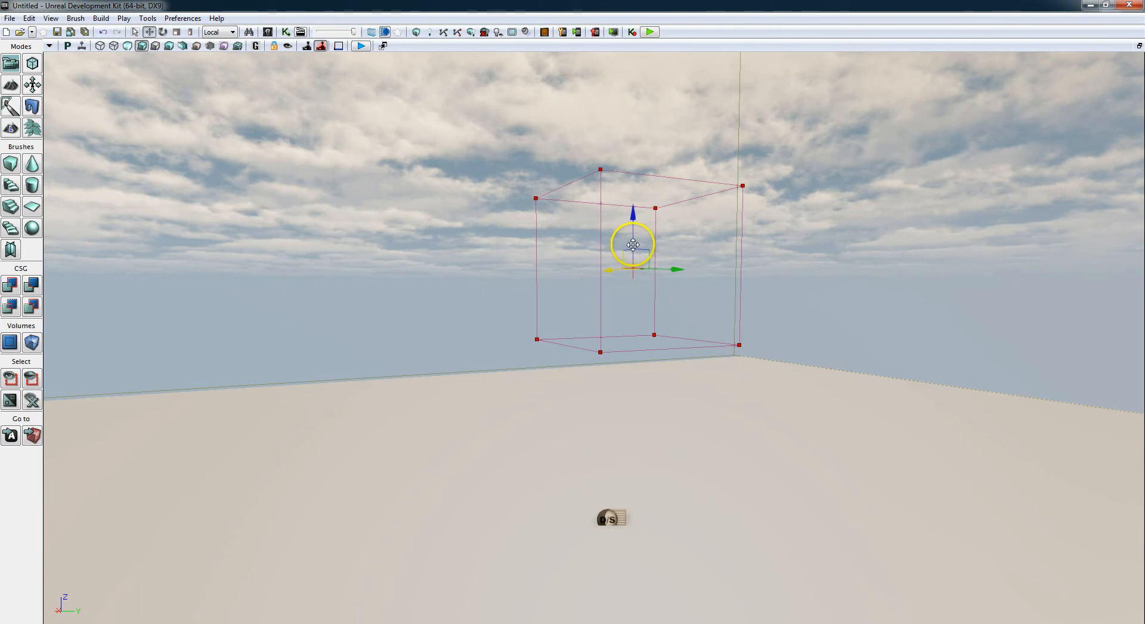
Rotate the builder brush diagonally and stretch it into a wide slab with non-uniform scaling.
drag(633, 244, 543, 307)
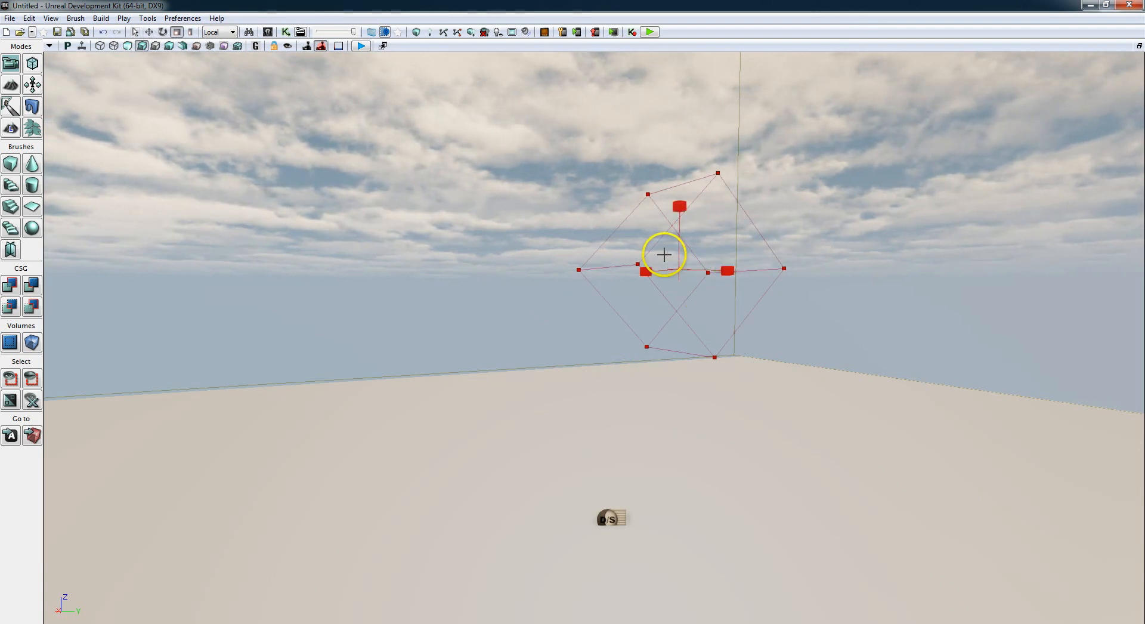
click(148, 31)
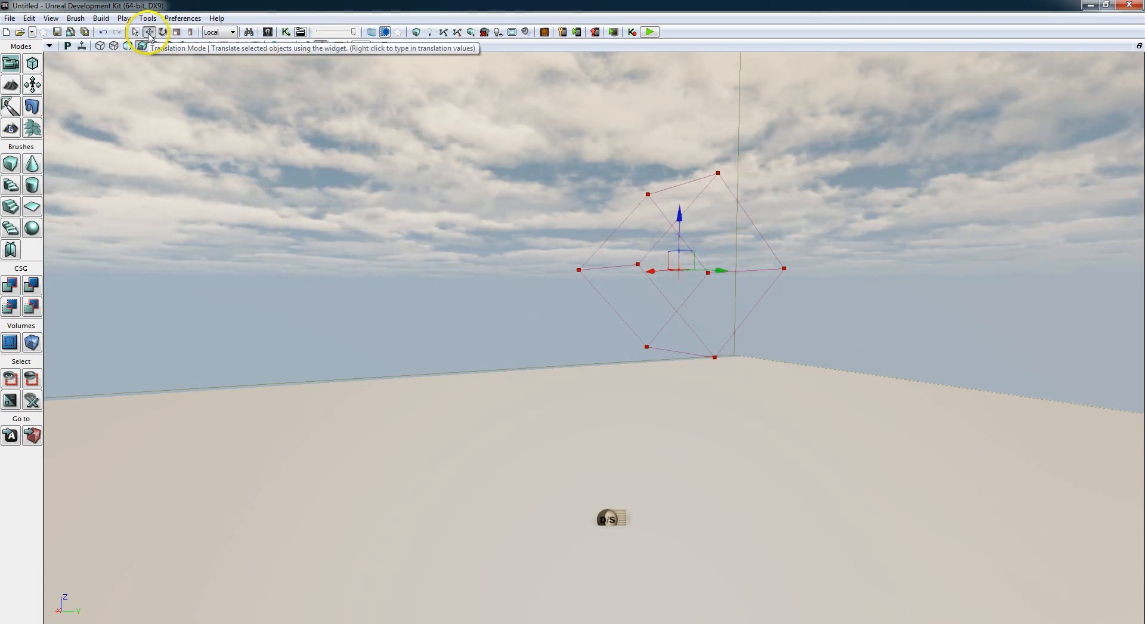
mouse_move(177, 31)
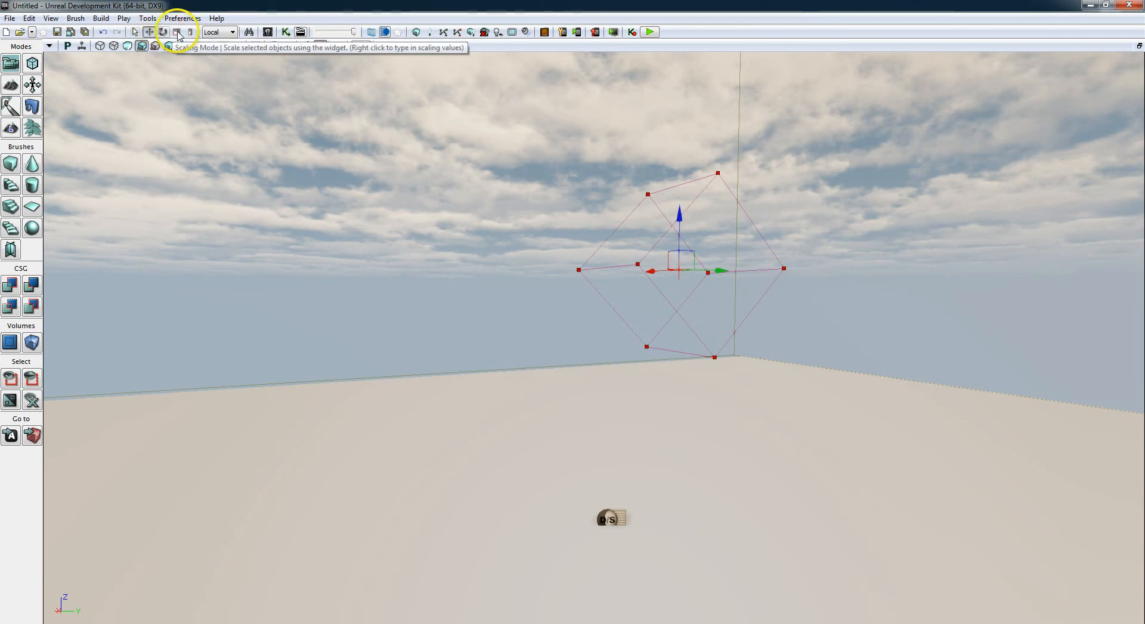
mouse_move(191, 31)
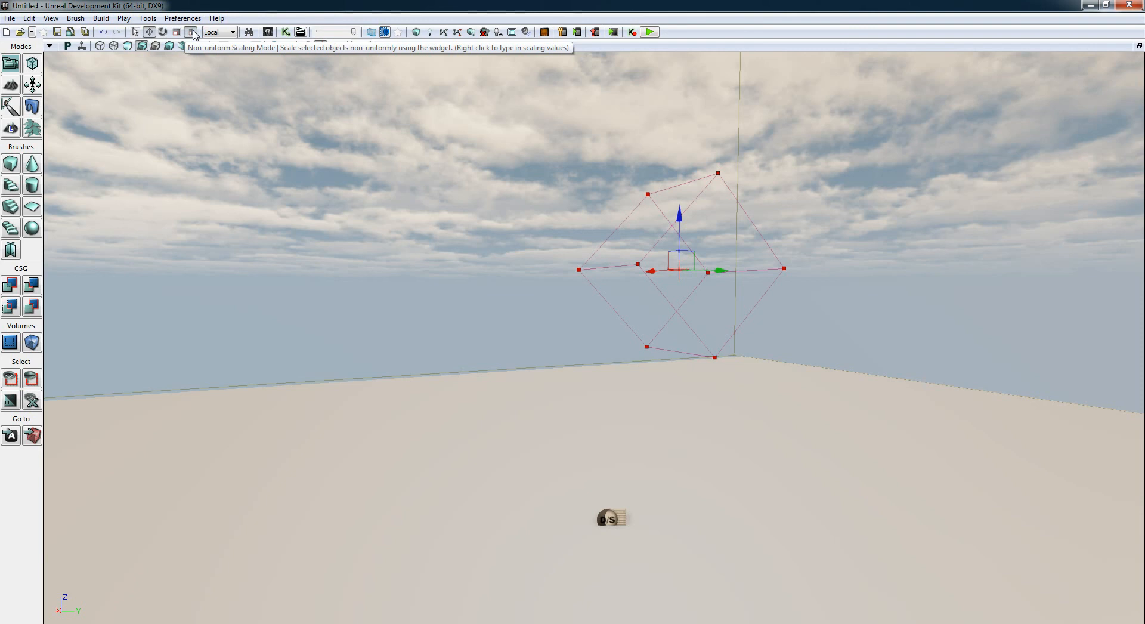
click(177, 31)
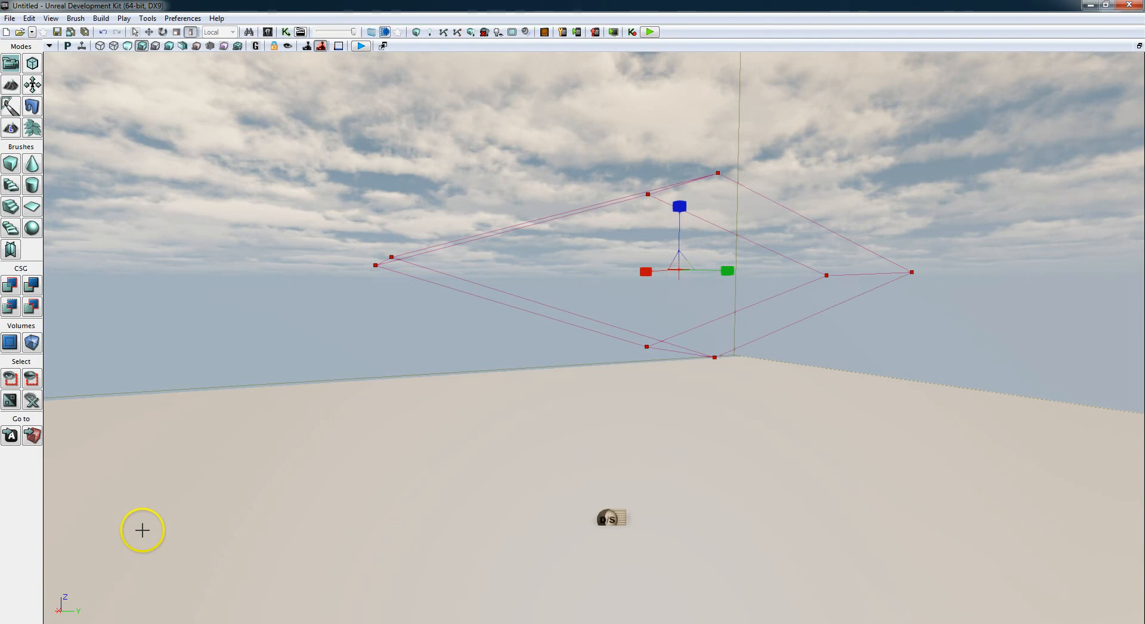
mouse_move(11, 162)
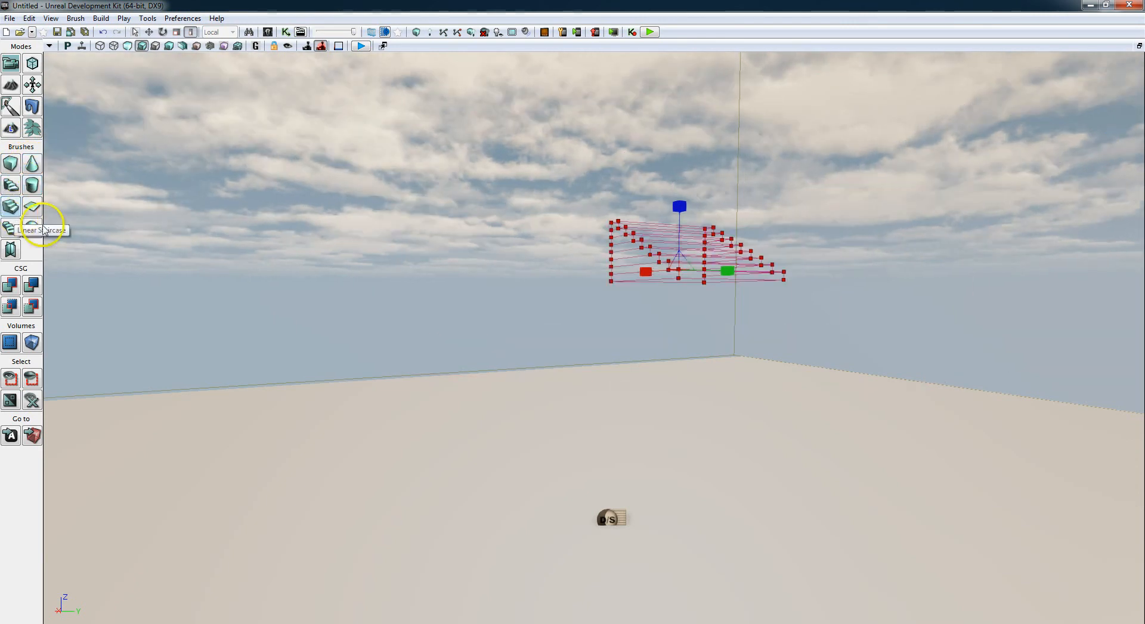
Replace the builder brush with a Linear Staircase shape from the Brushes panel.
click(10, 163)
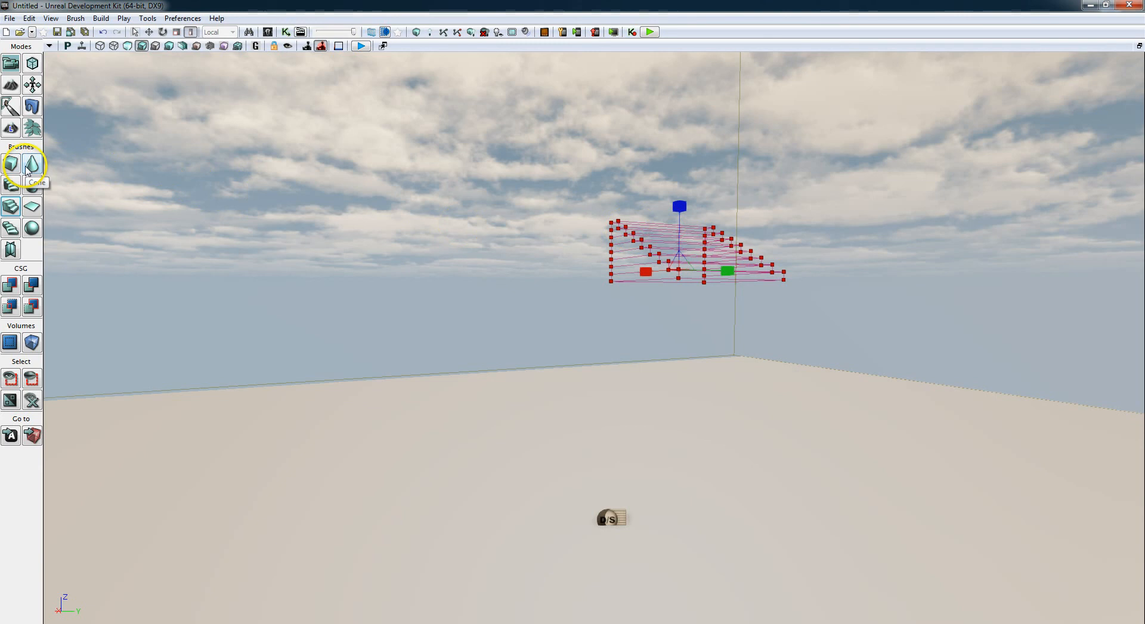
Reshape the builder brush back into a cube and CSG Add it as a solid checkered cube.
click(10, 164)
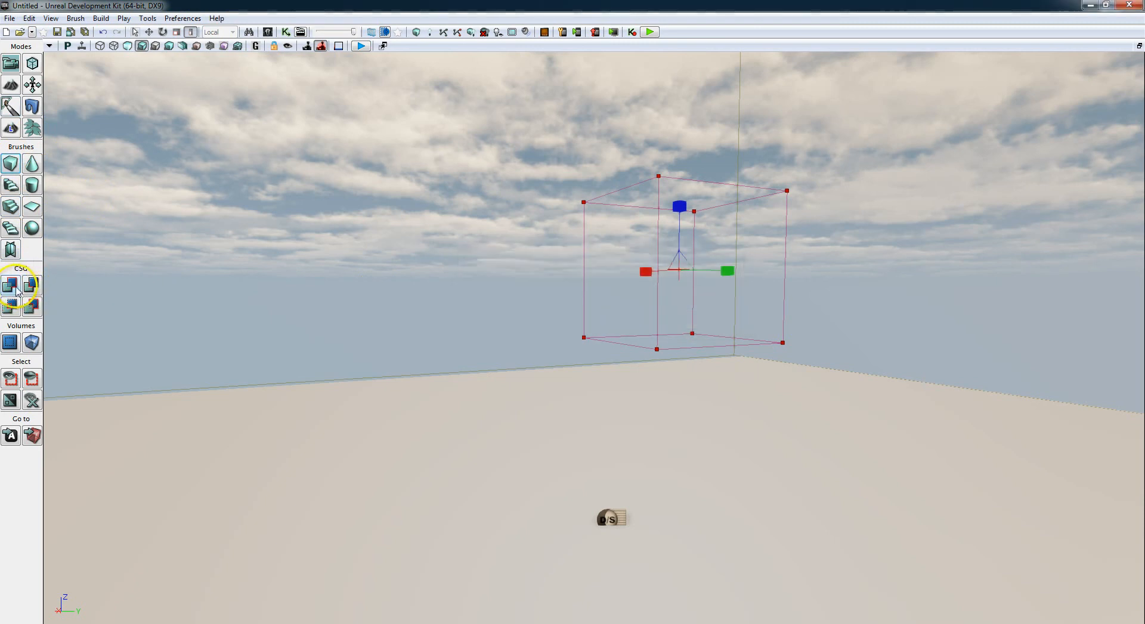
mouse_move(11, 285)
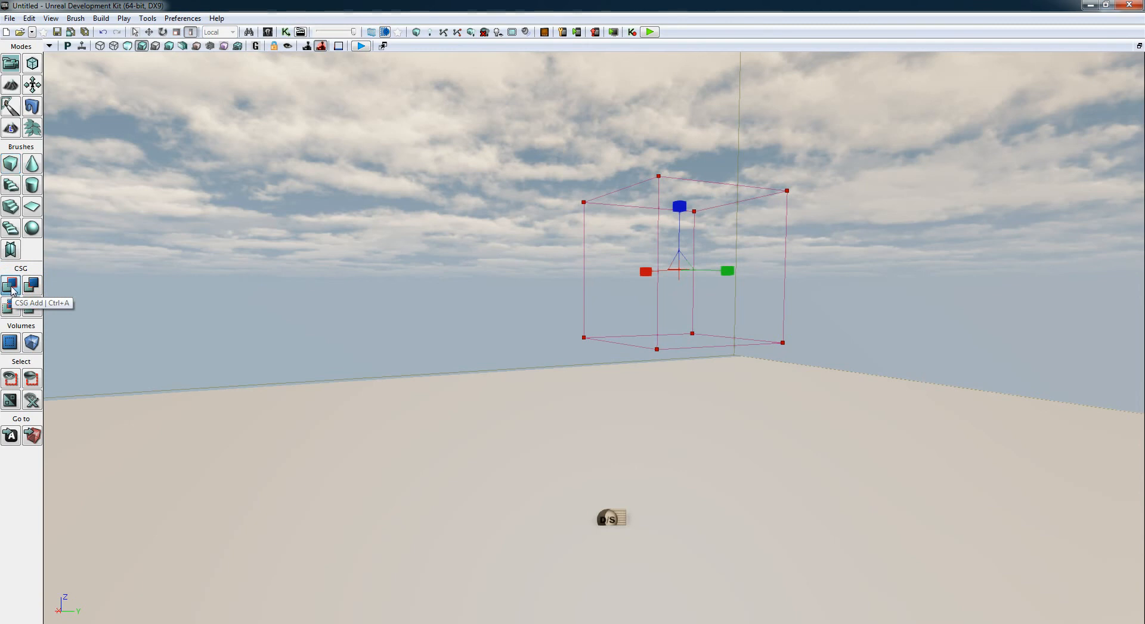
click(11, 285)
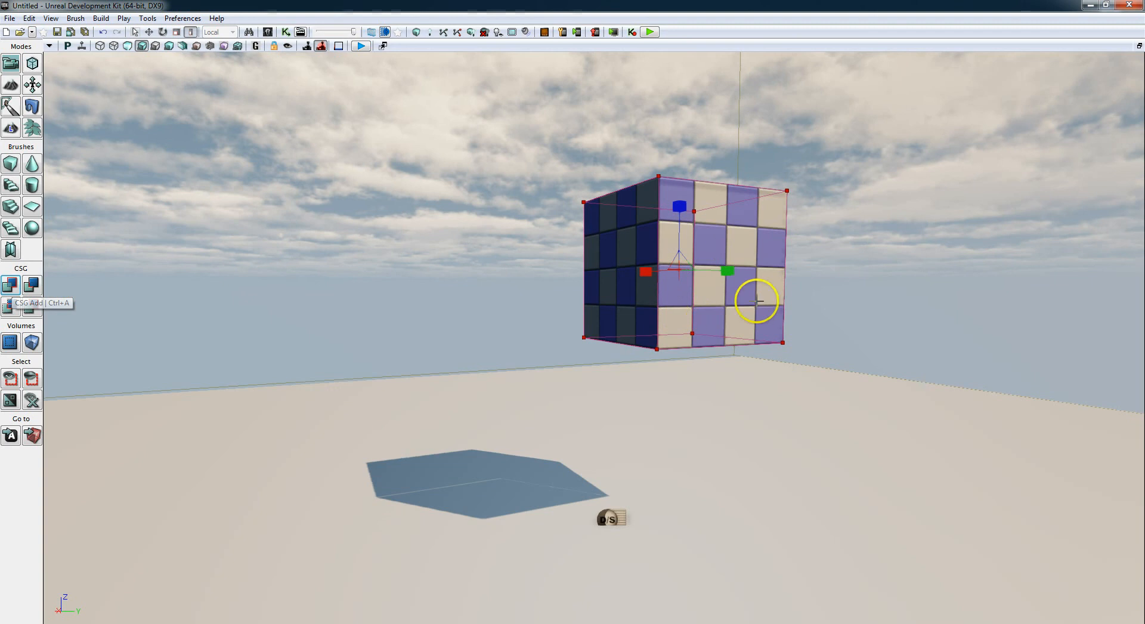
mouse_move(87, 378)
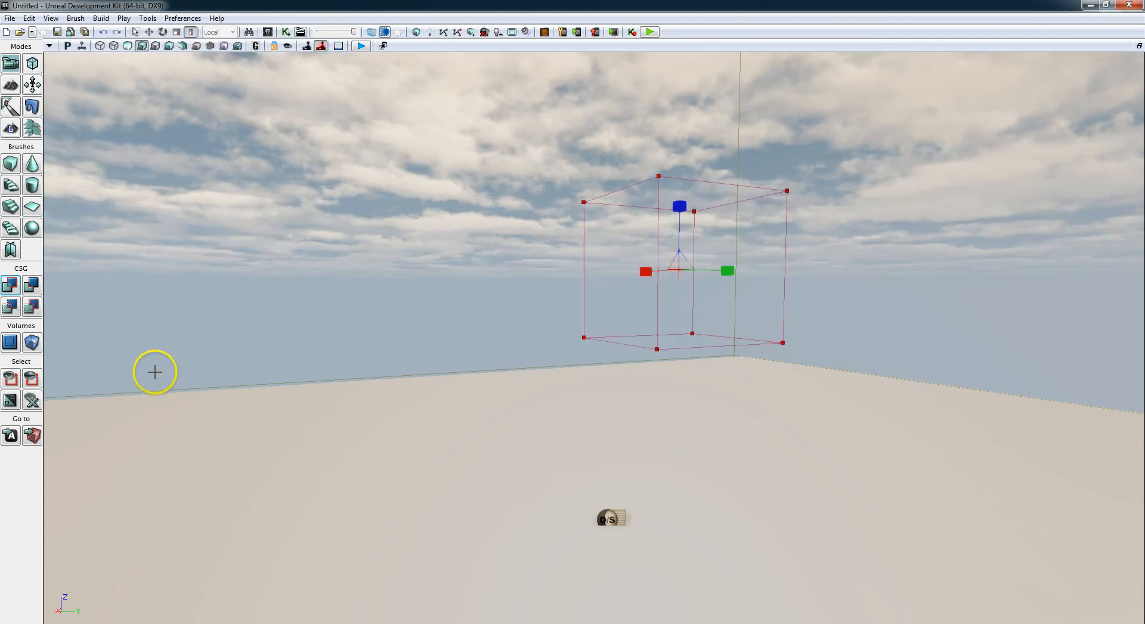
mouse_move(96, 278)
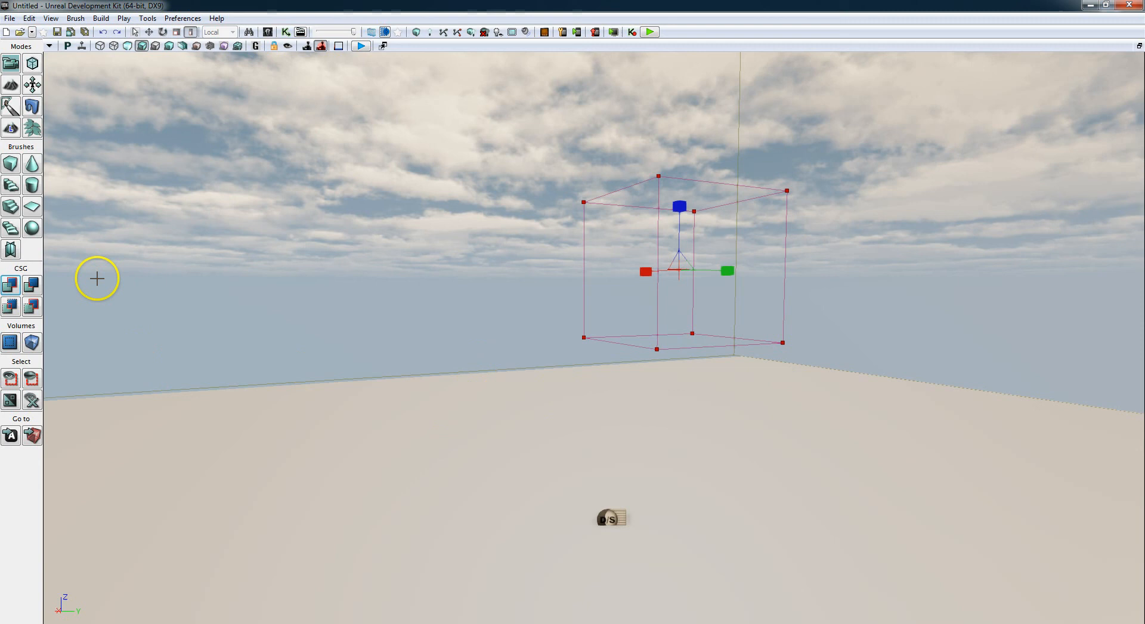
mouse_move(33, 285)
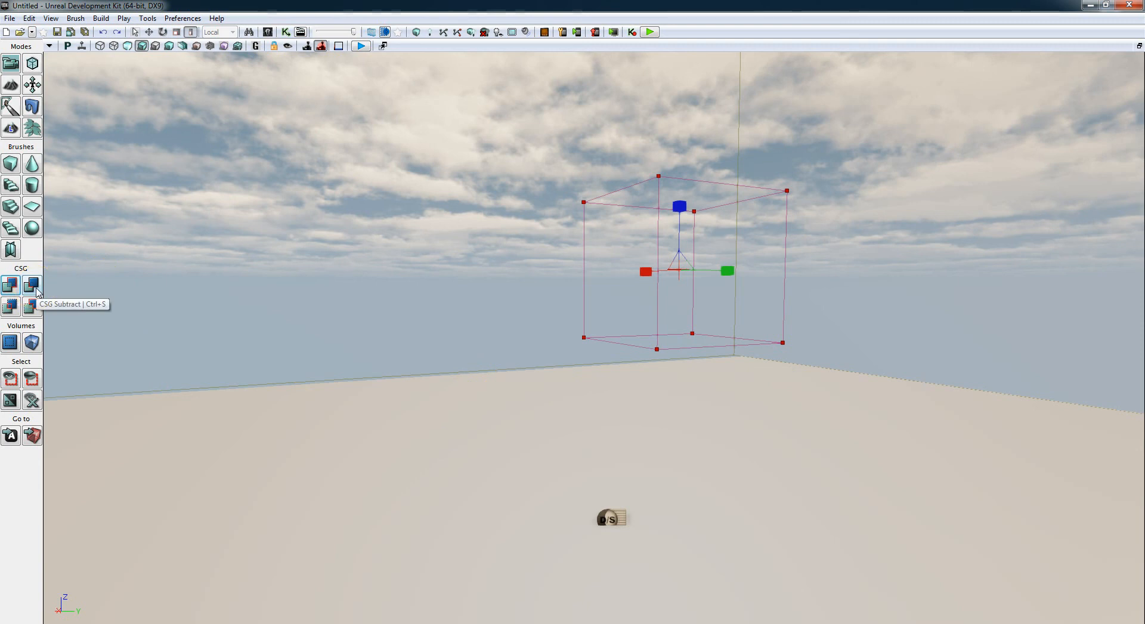
click(10, 285)
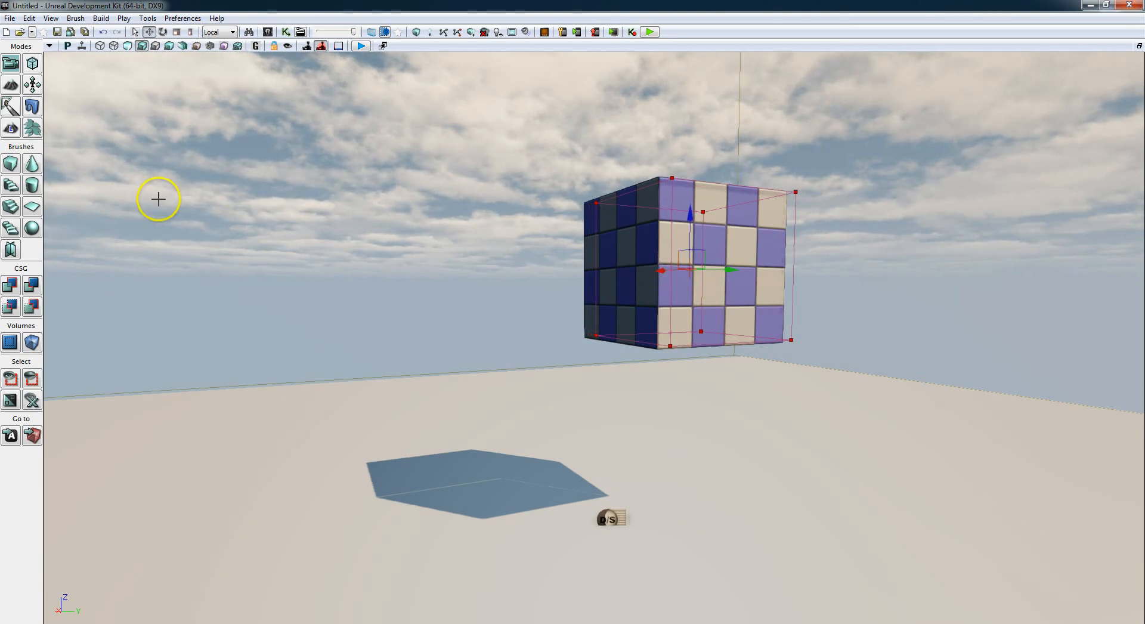
CSG Subtract the inside of the solid cube, leaving one side open, and move the brush off.
click(32, 286)
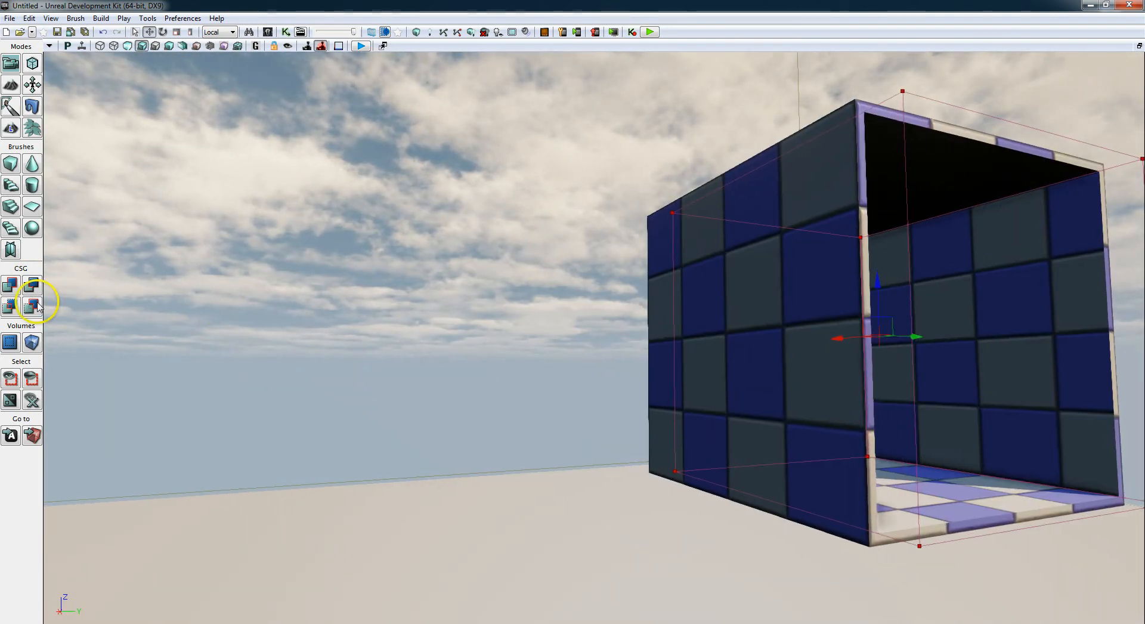
mouse_move(32, 307)
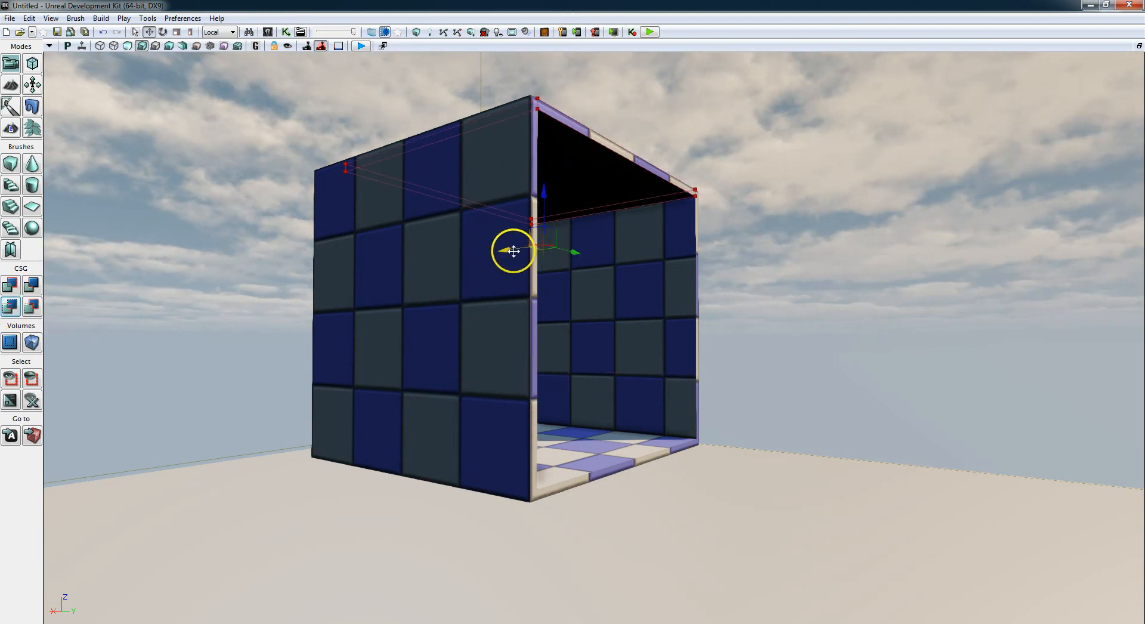
drag(513, 252, 617, 237)
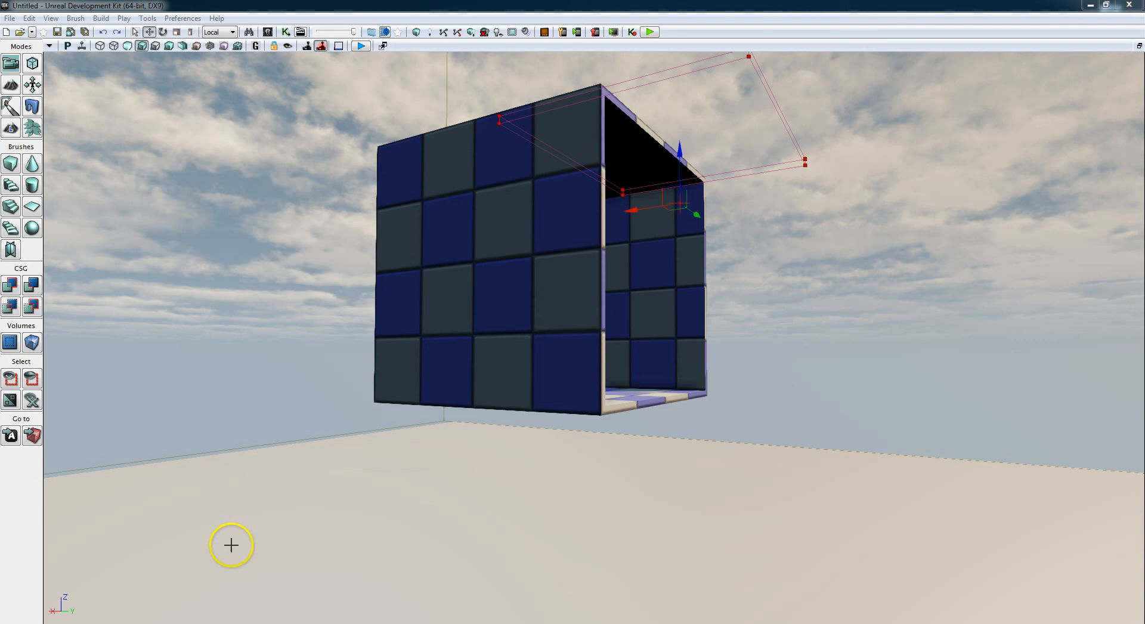
click(232, 546)
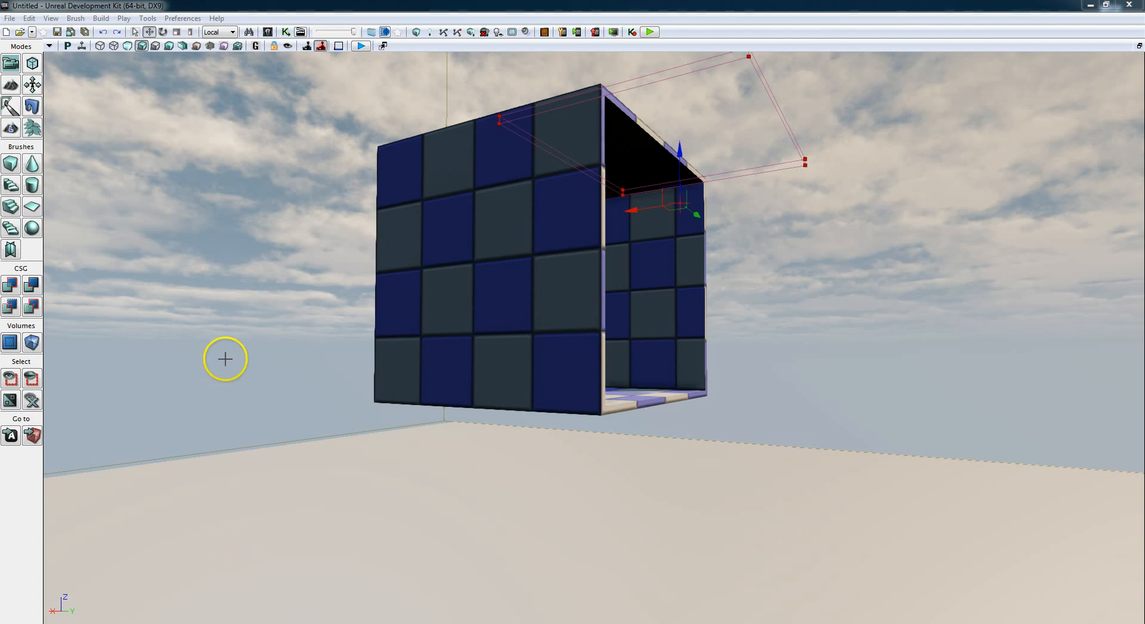
mouse_move(241, 163)
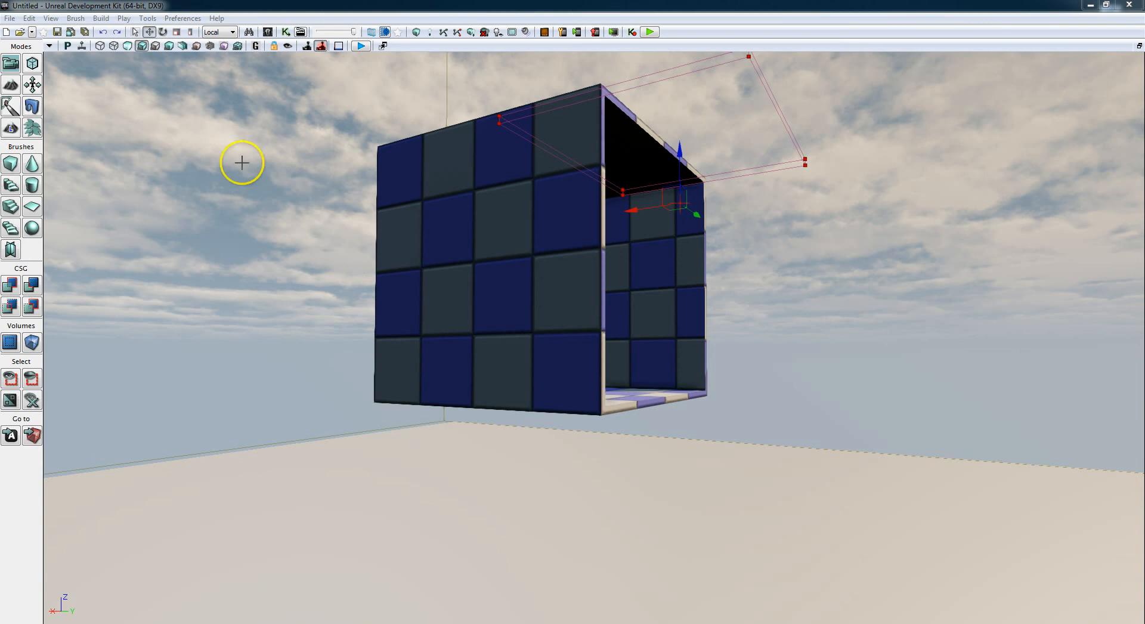
mouse_move(267, 31)
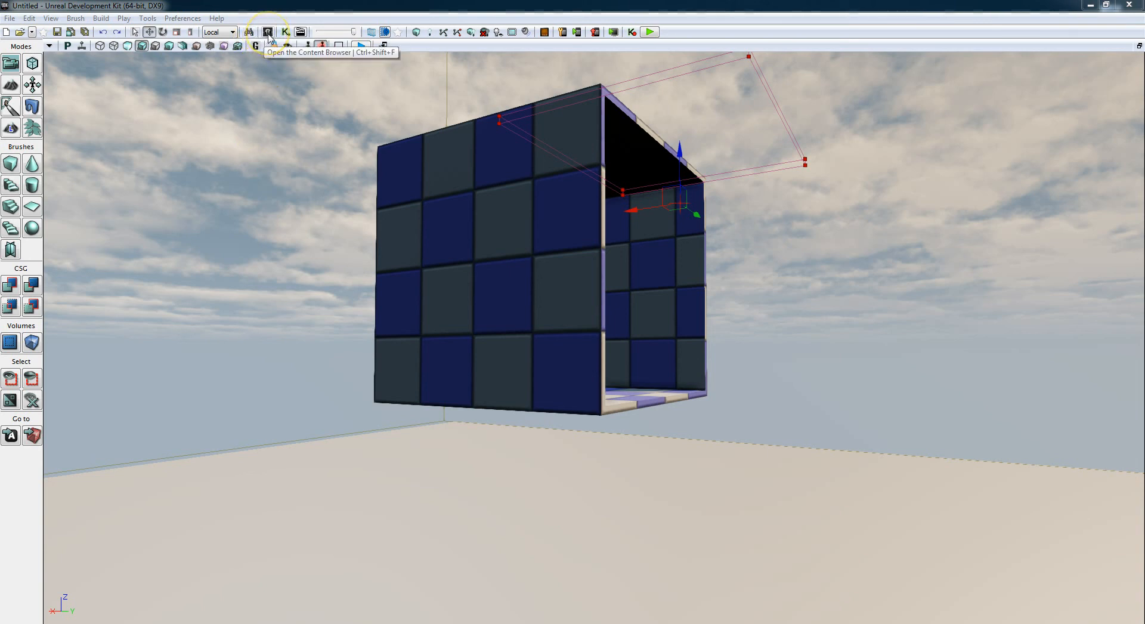
Search 'concr' under Materials in the Content Browser and pick M_NEC_Walls_BSP_Concrete1.
click(268, 31)
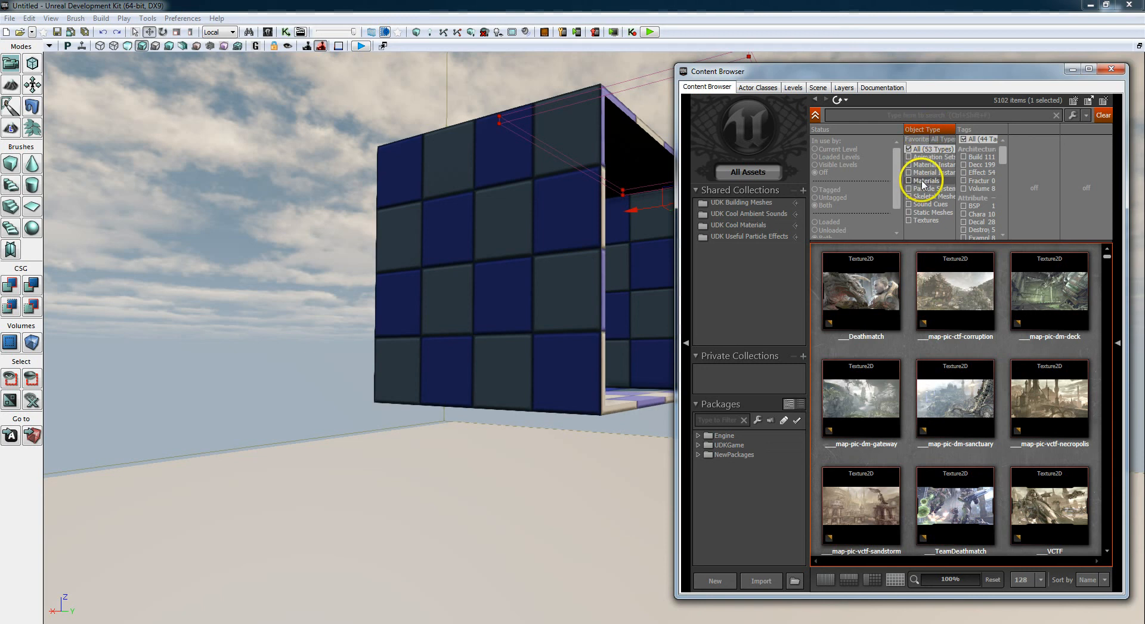
click(910, 180)
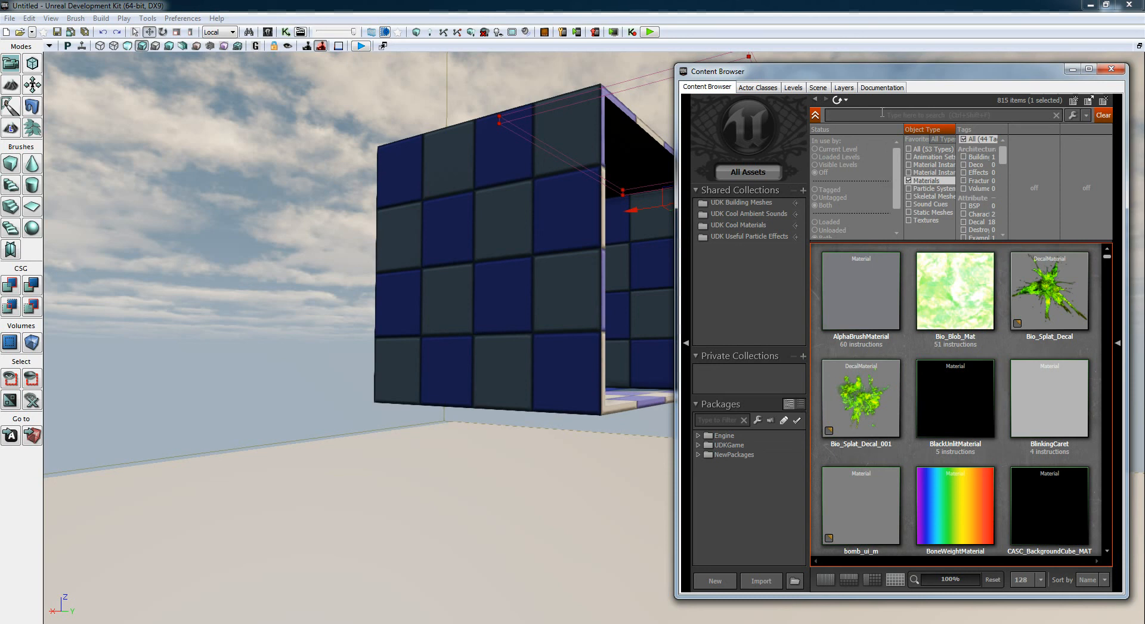
text(concrete)
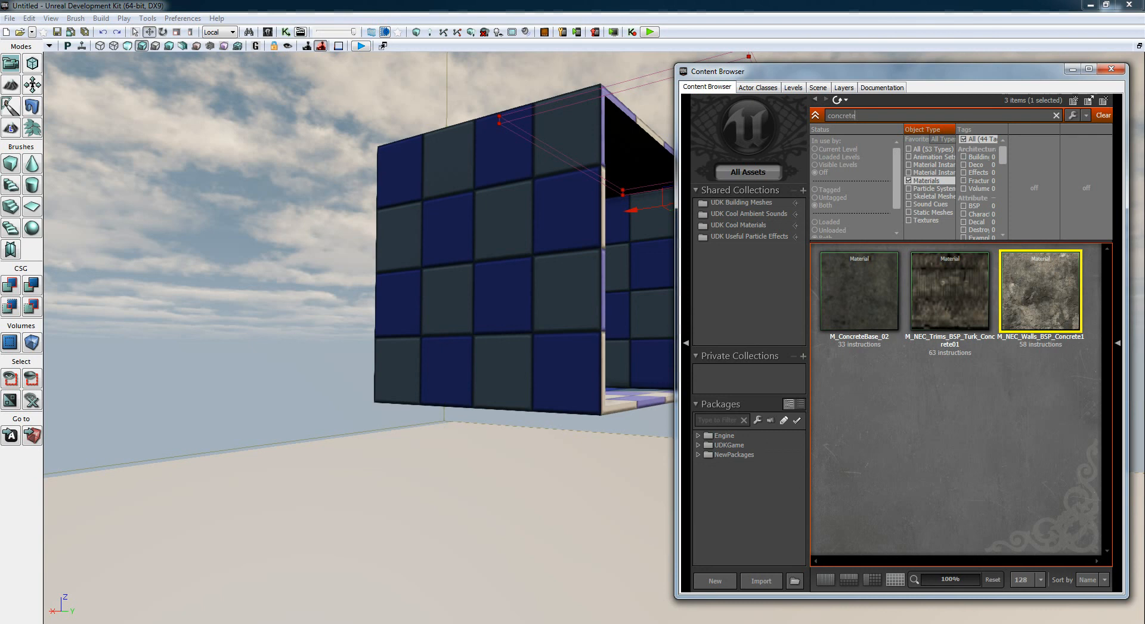
mouse_move(1041, 305)
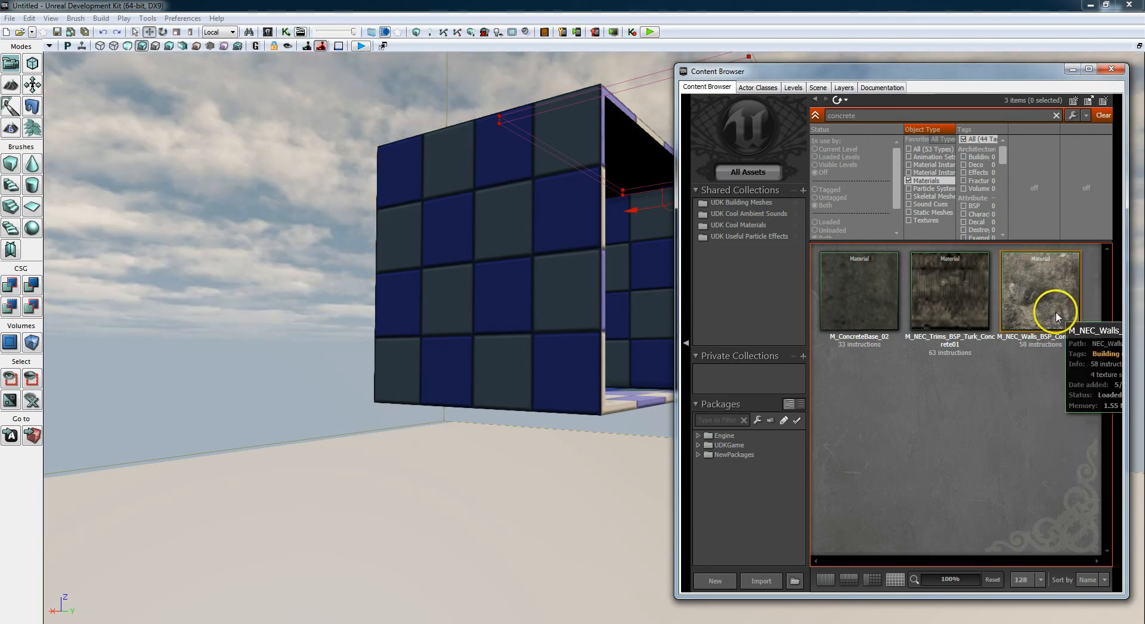
mouse_move(1056, 299)
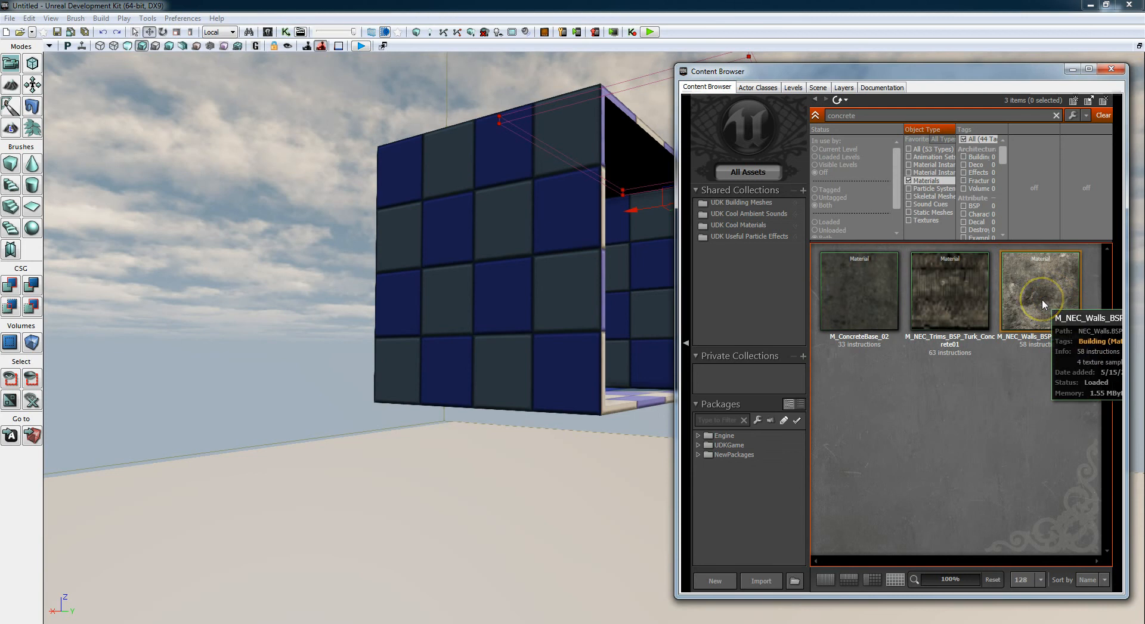
click(1041, 291)
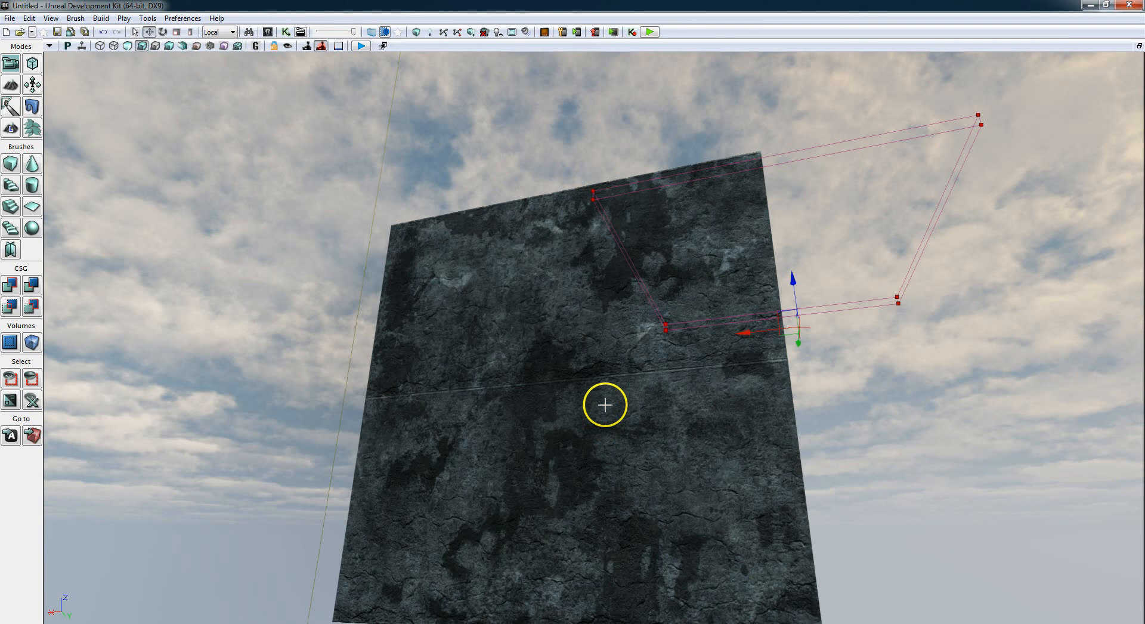
Select the concrete wall face and pan its texture offset horizontally in Surface Properties.
click(605, 405)
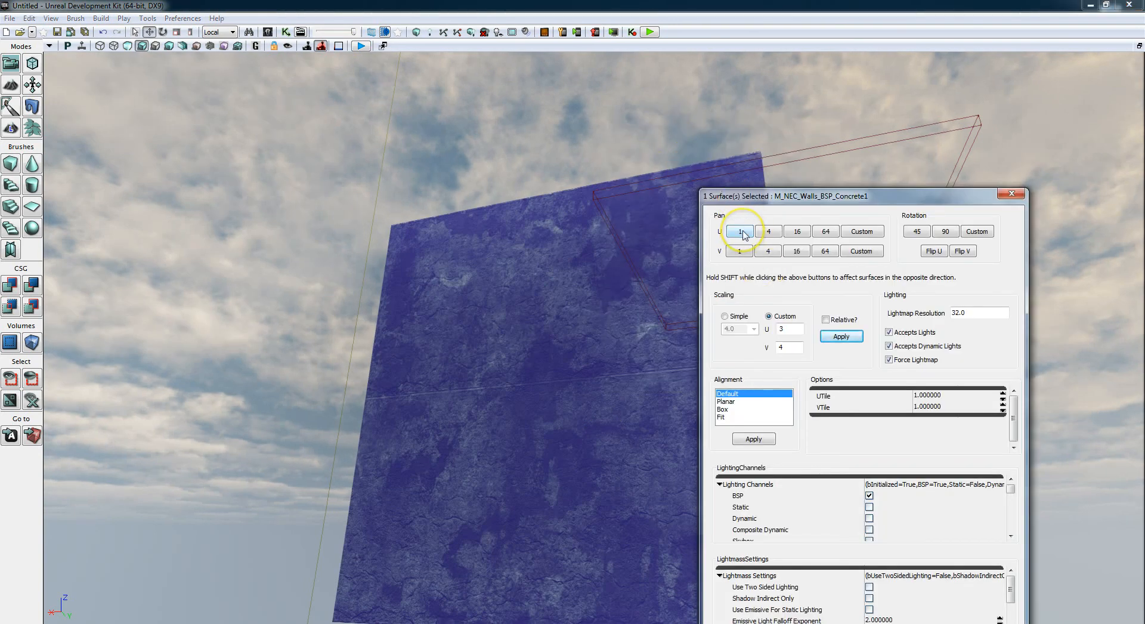
click(740, 232)
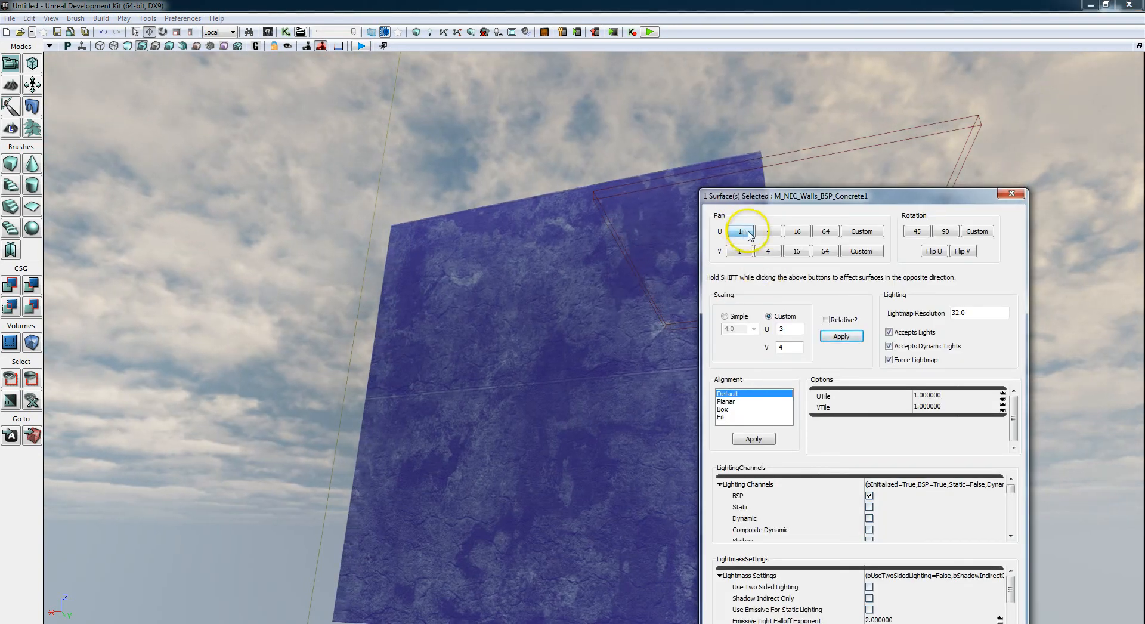
click(825, 232)
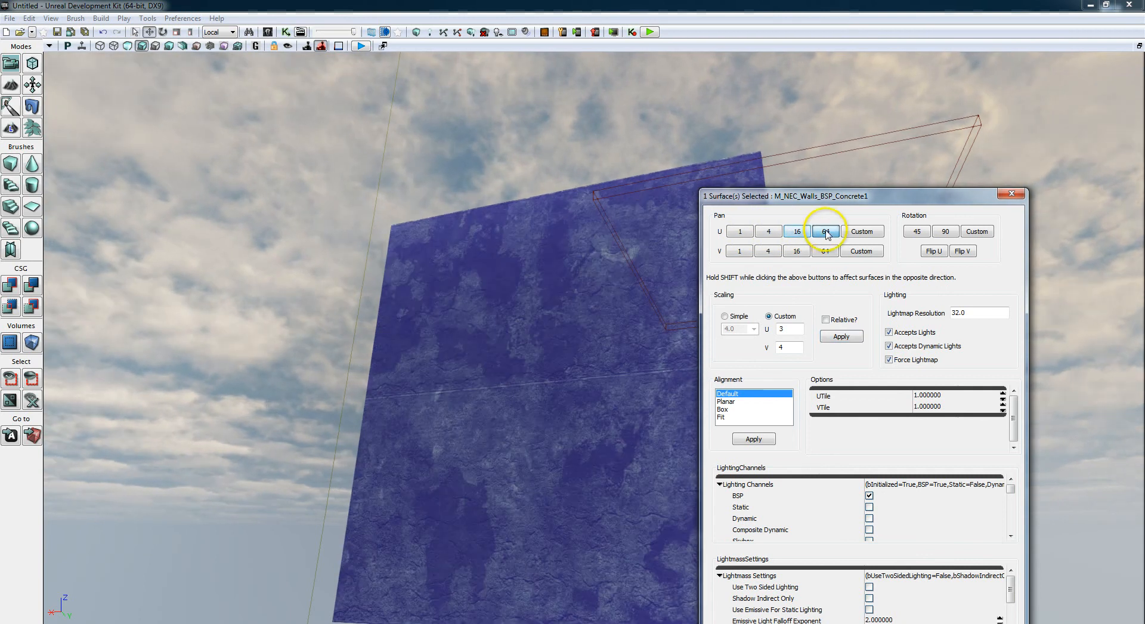
click(826, 231)
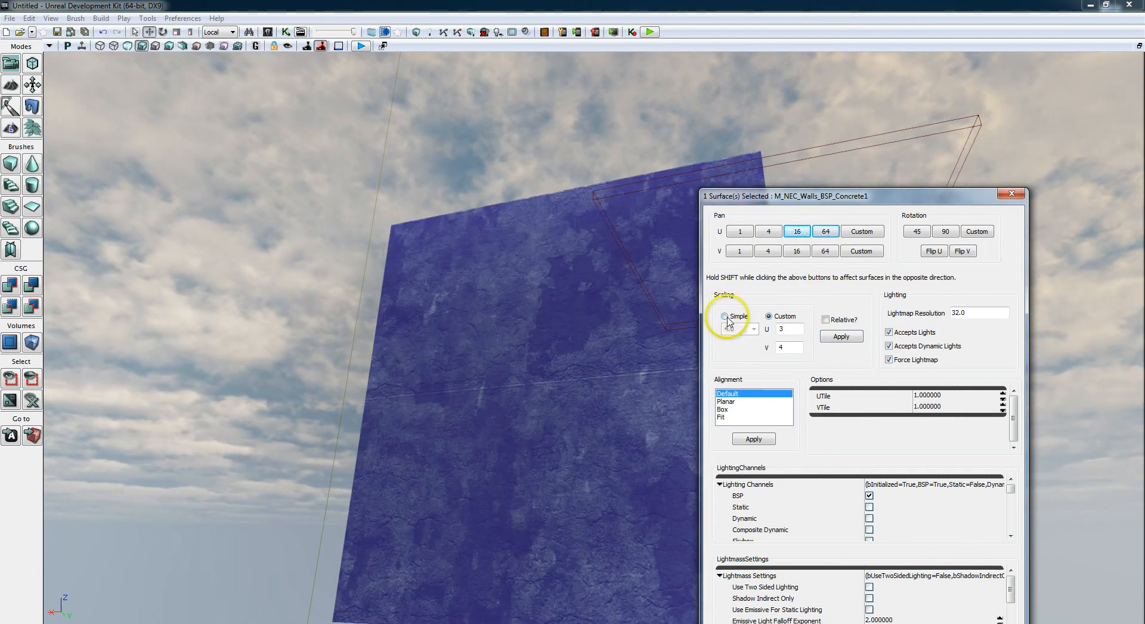
click(725, 316)
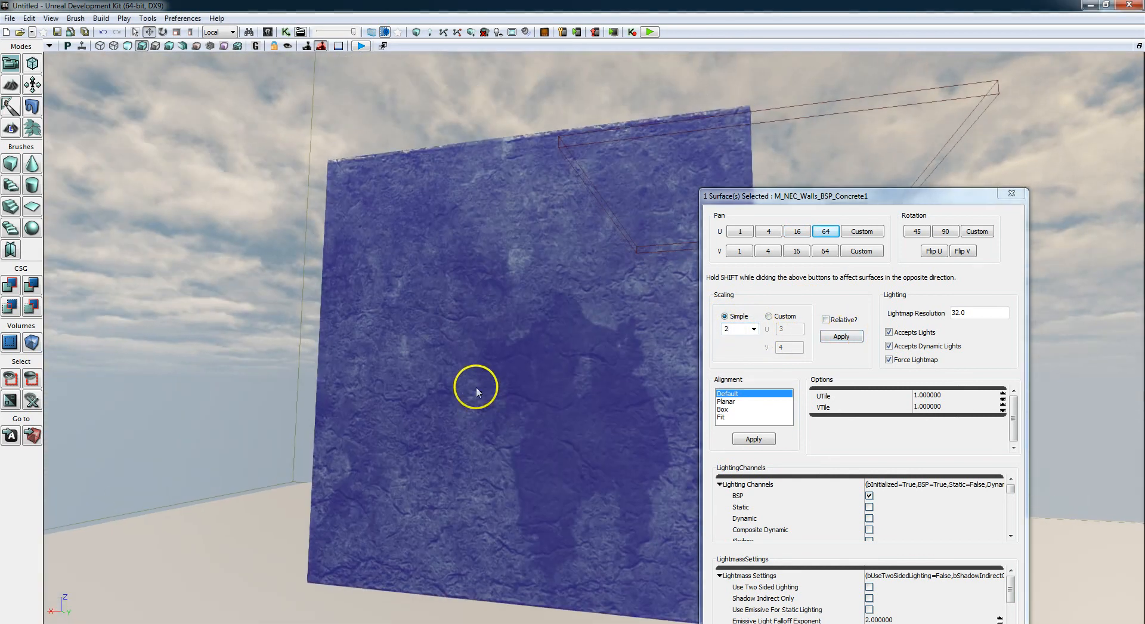
Apply Custom scaling U 2, V 4 to the concrete wall texture.
click(769, 316)
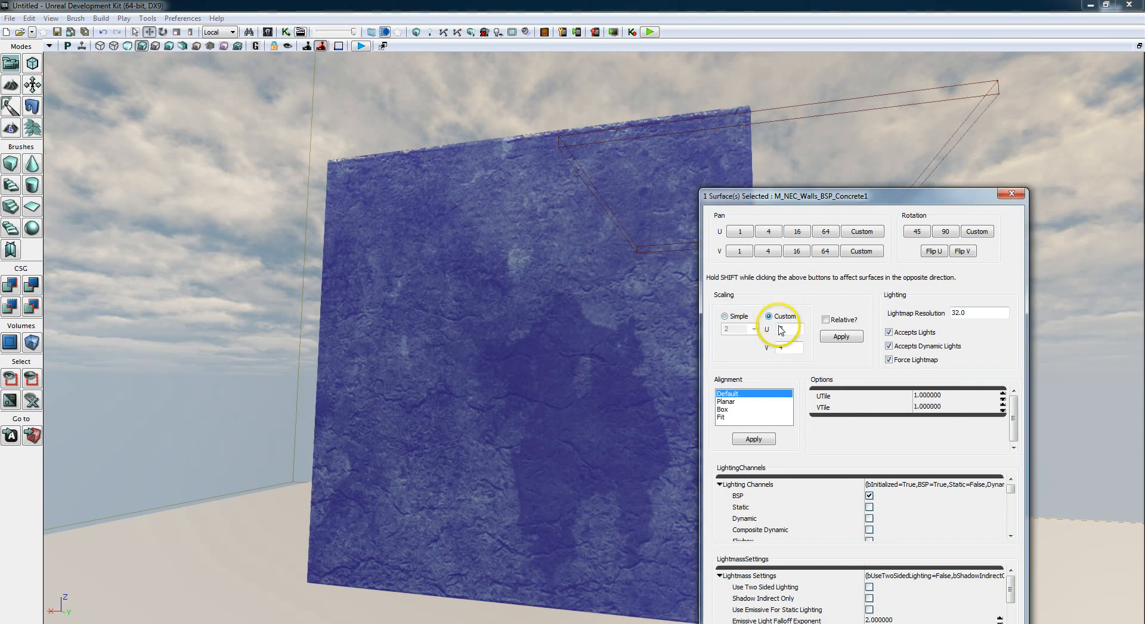
click(787, 329)
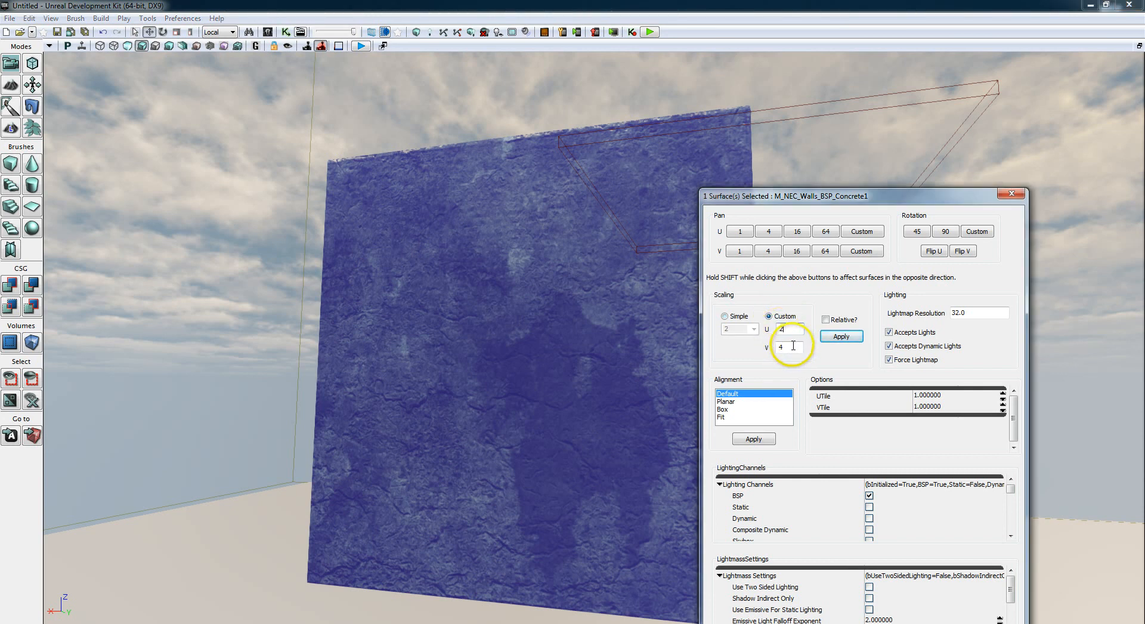
click(841, 337)
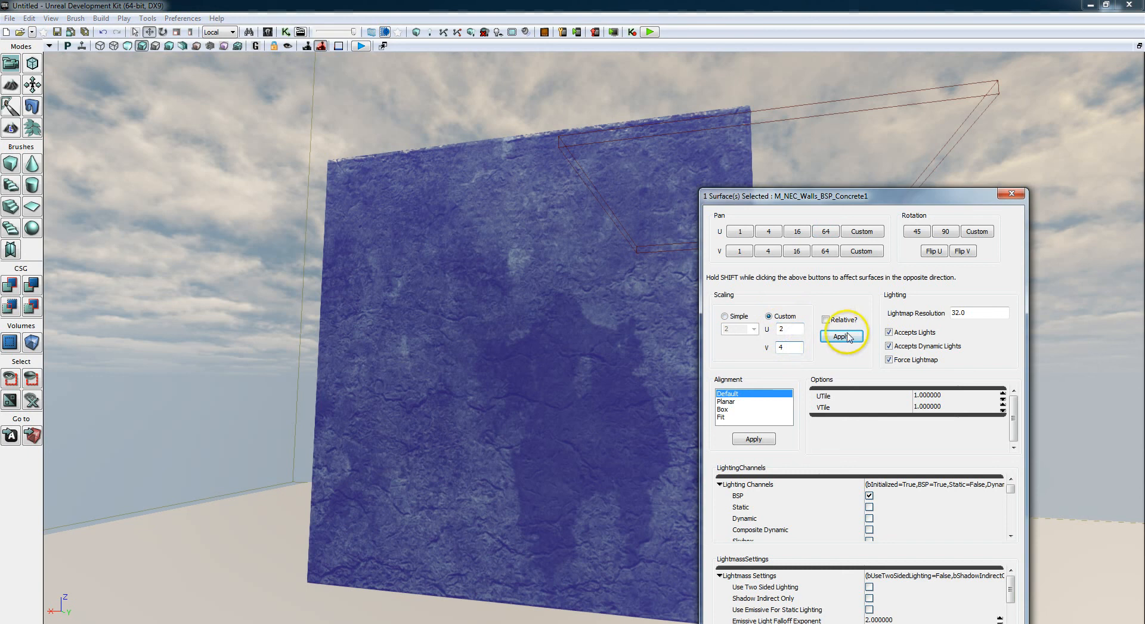
click(788, 348)
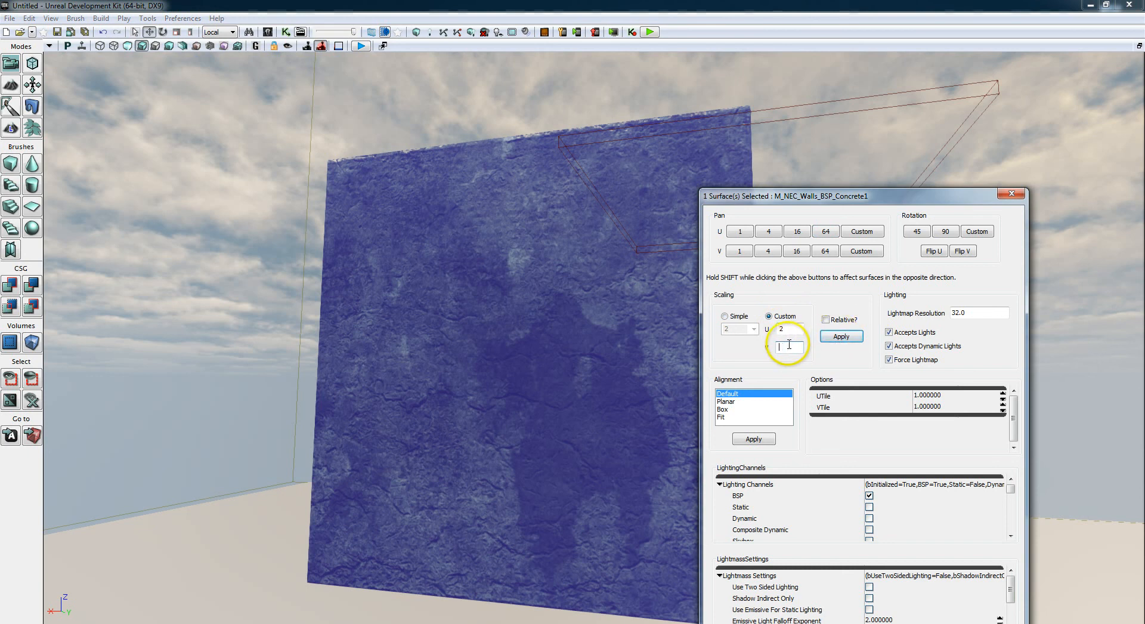
click(842, 336)
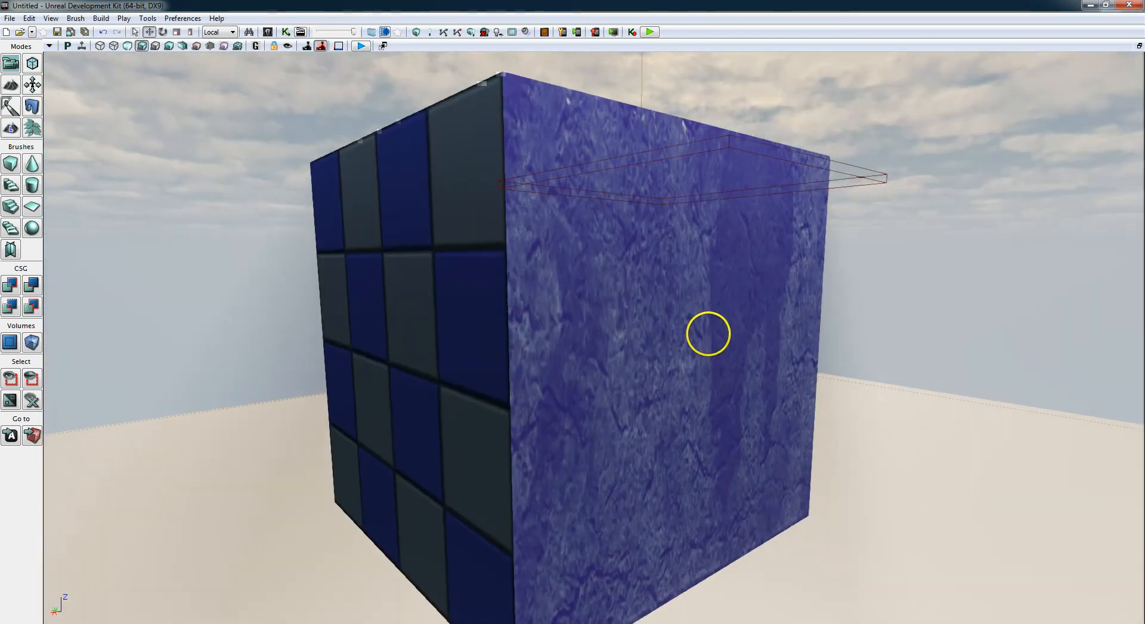
Apply M_NEC_Walls_BSP_Concrete1 to the other cube faces from the Content Browser.
click(269, 31)
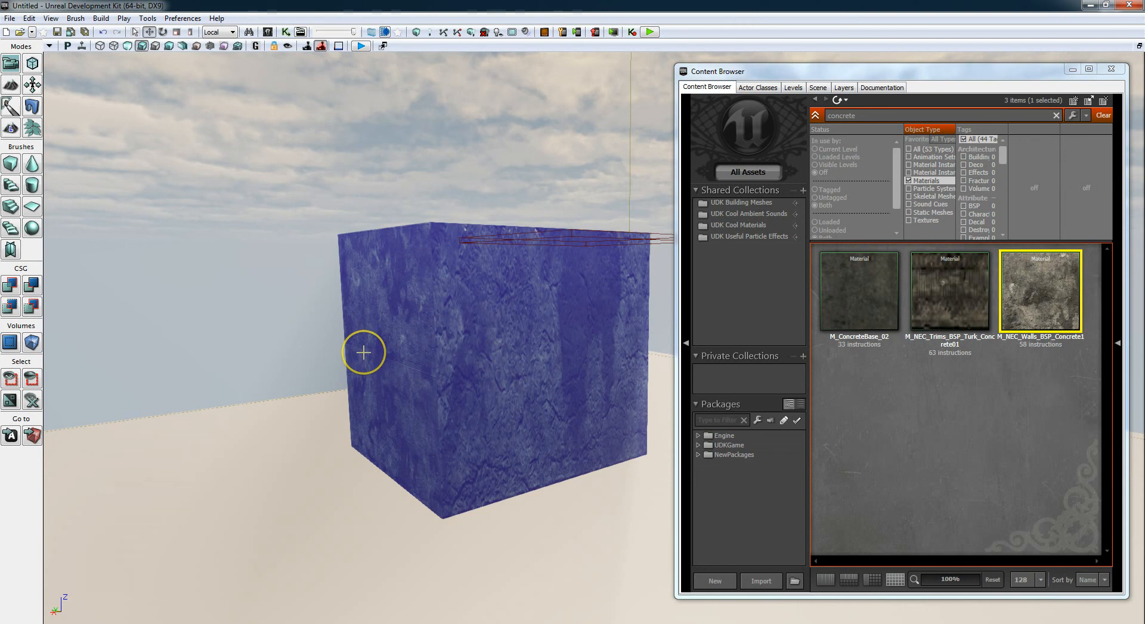
mouse_move(494, 356)
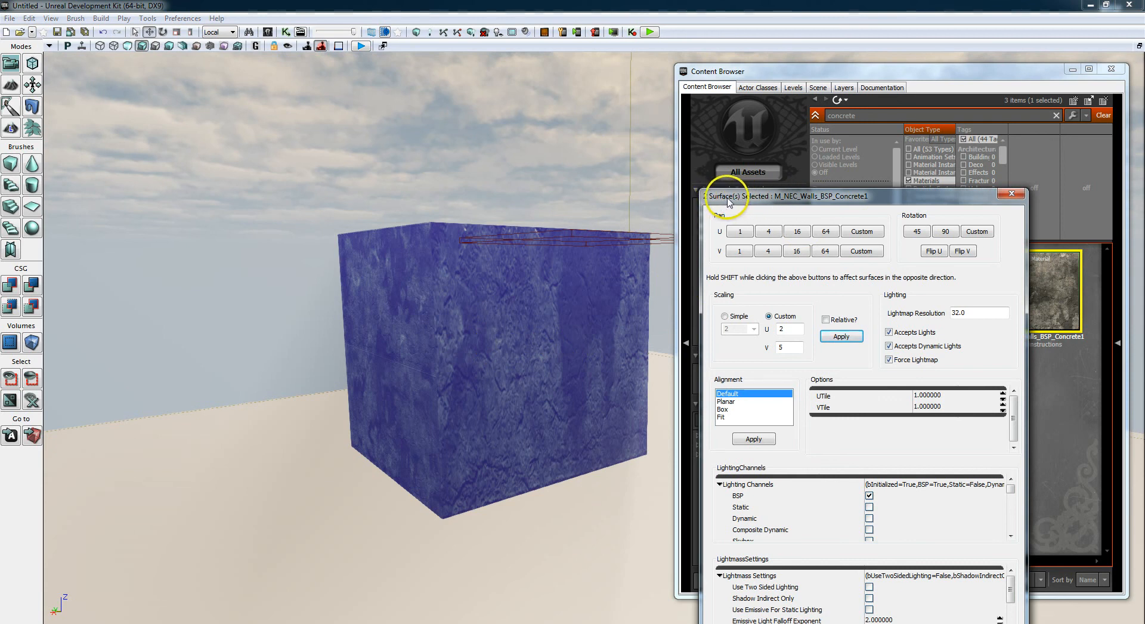
Pan the two walls' concrete texture by 16 and set Simple scaling to 4.0.
click(796, 232)
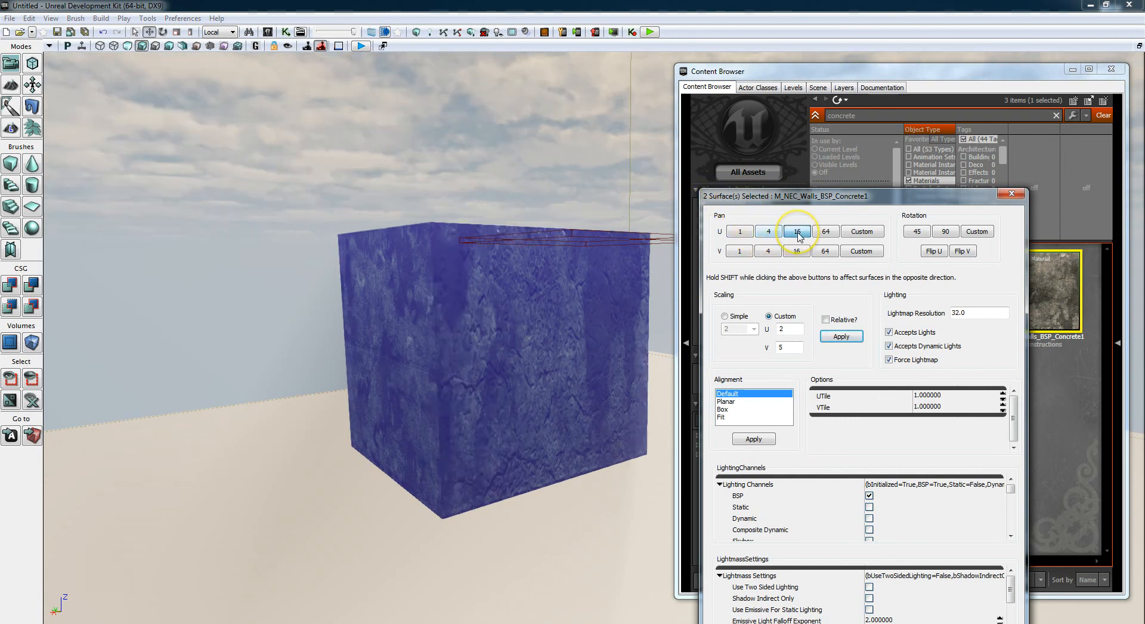
click(796, 232)
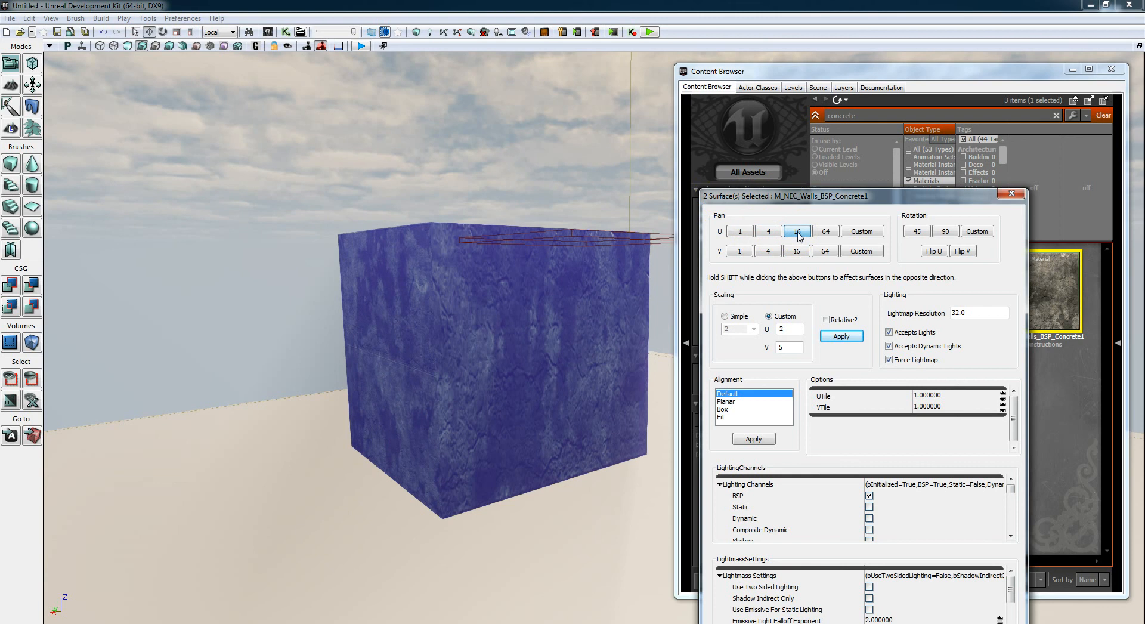
click(724, 317)
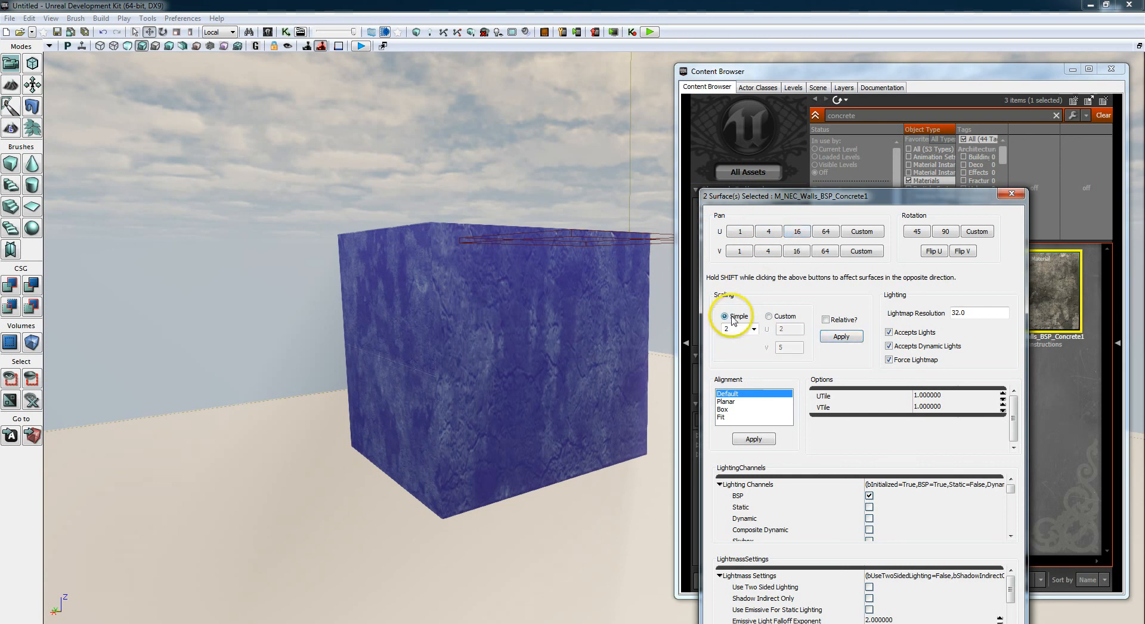
click(753, 328)
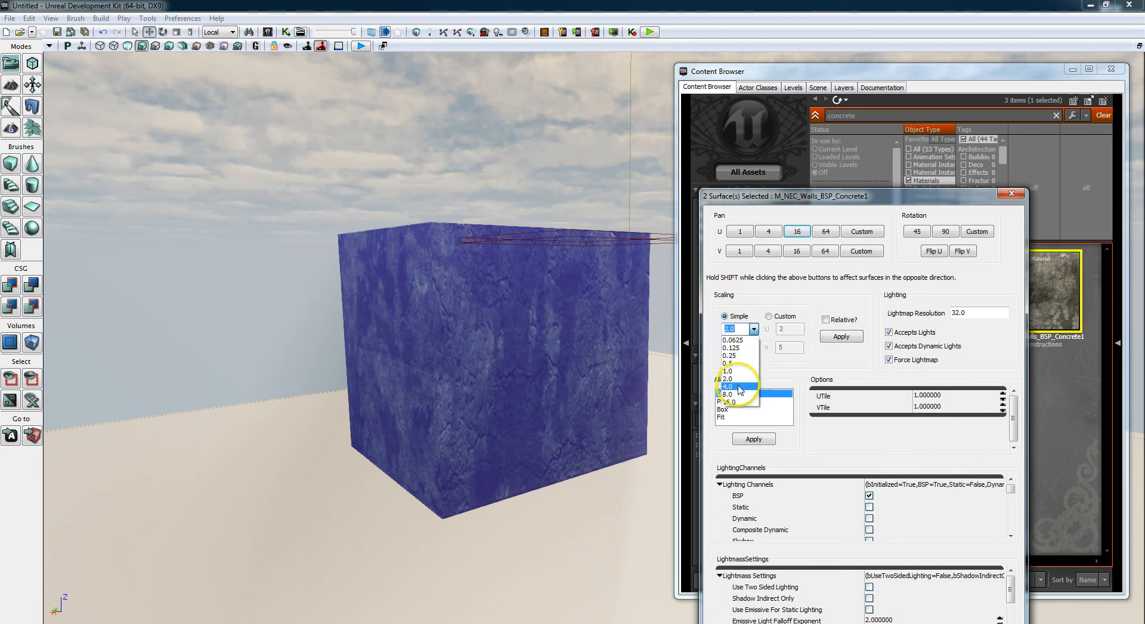
click(728, 386)
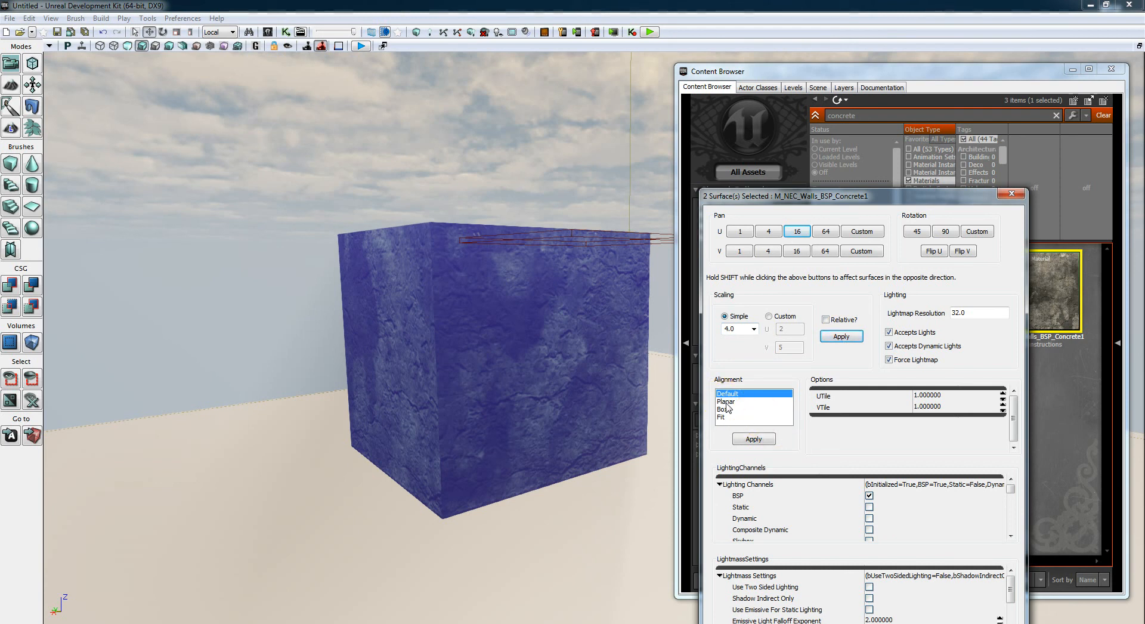
Apply Planar alignment to the two walls and close Surface Properties.
click(725, 402)
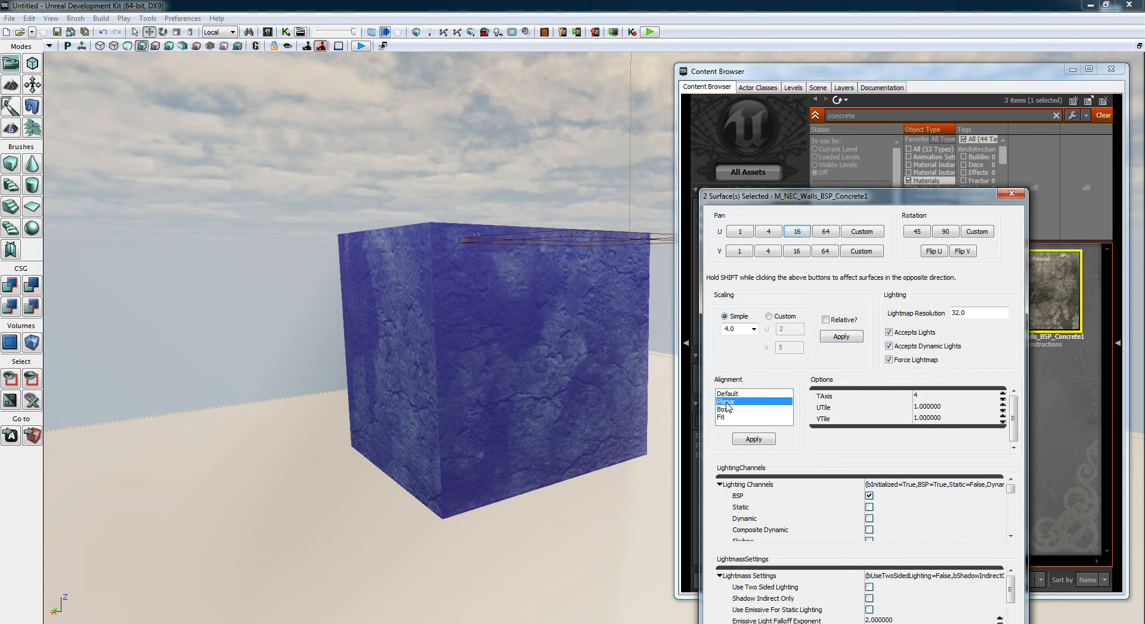
click(753, 439)
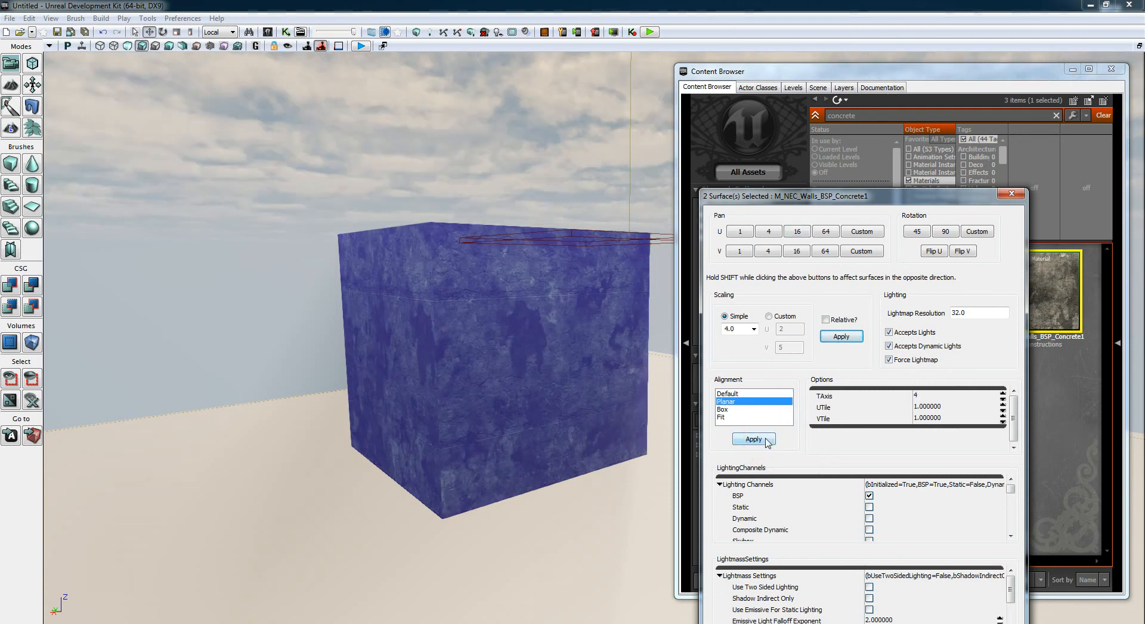
click(754, 439)
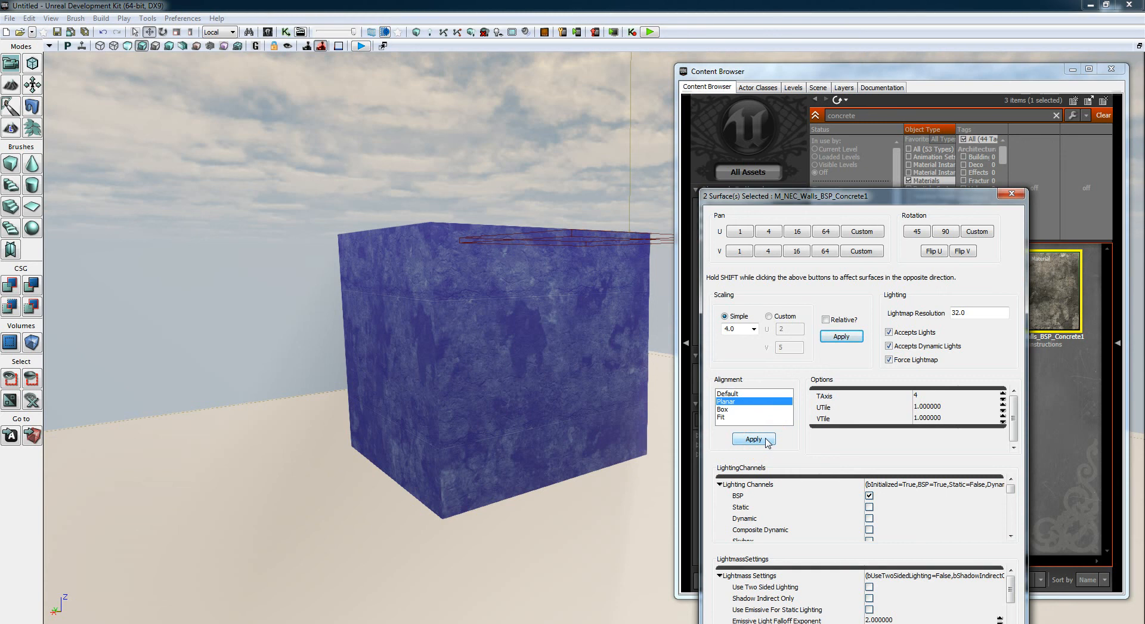
click(752, 438)
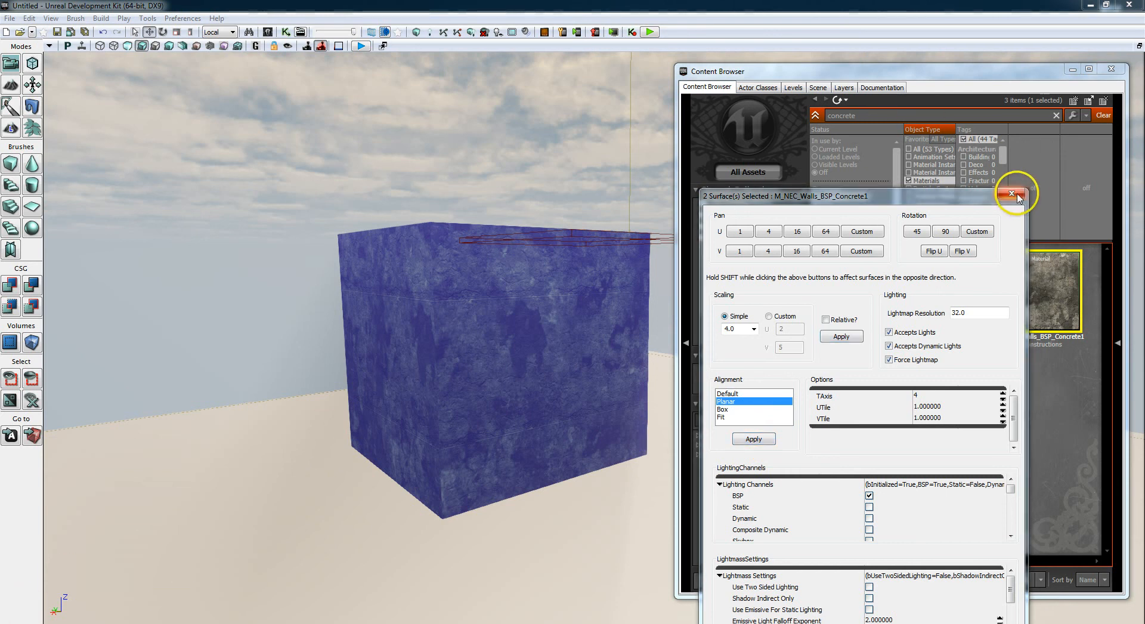
click(1014, 194)
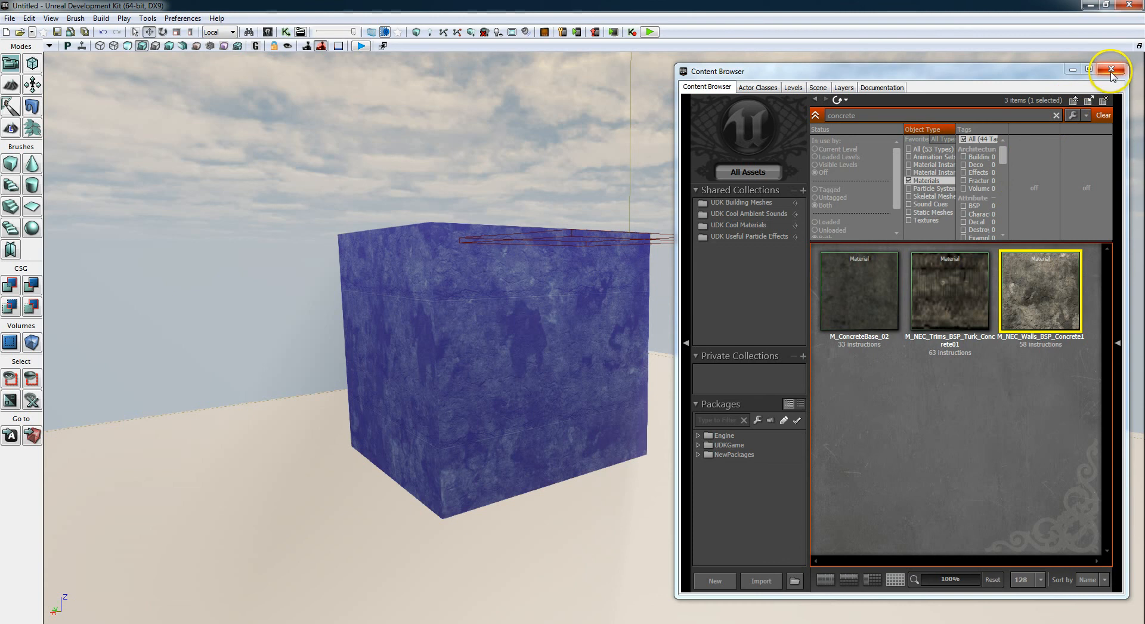
mouse_move(1111, 70)
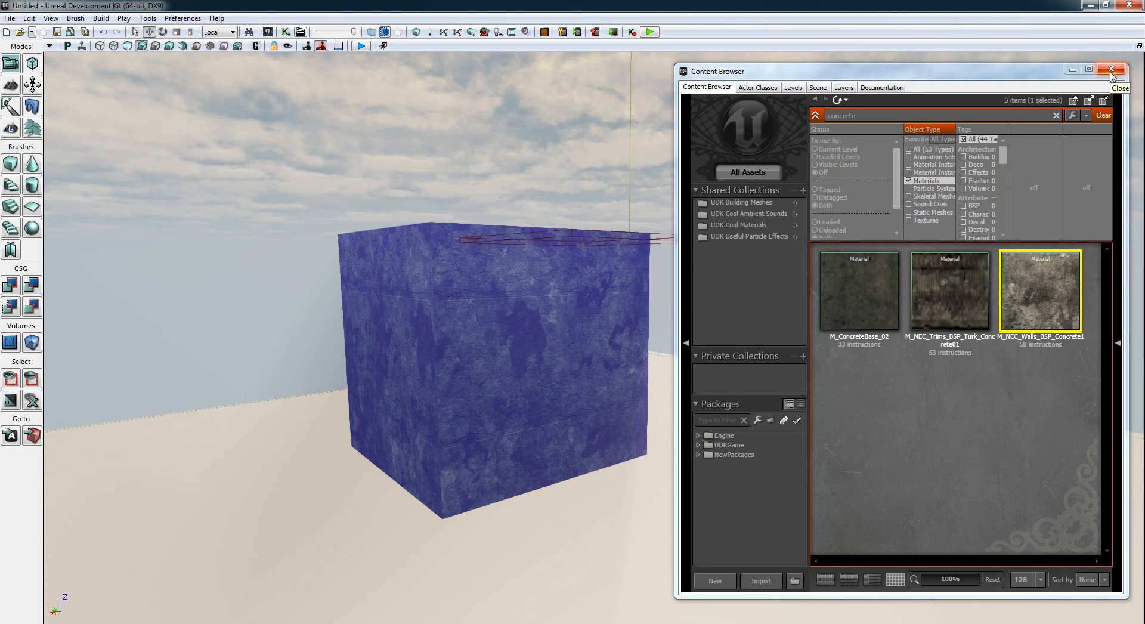
Close the Content Browser, start File > Save As into the Maps folder, then dismiss the dialog.
click(1111, 69)
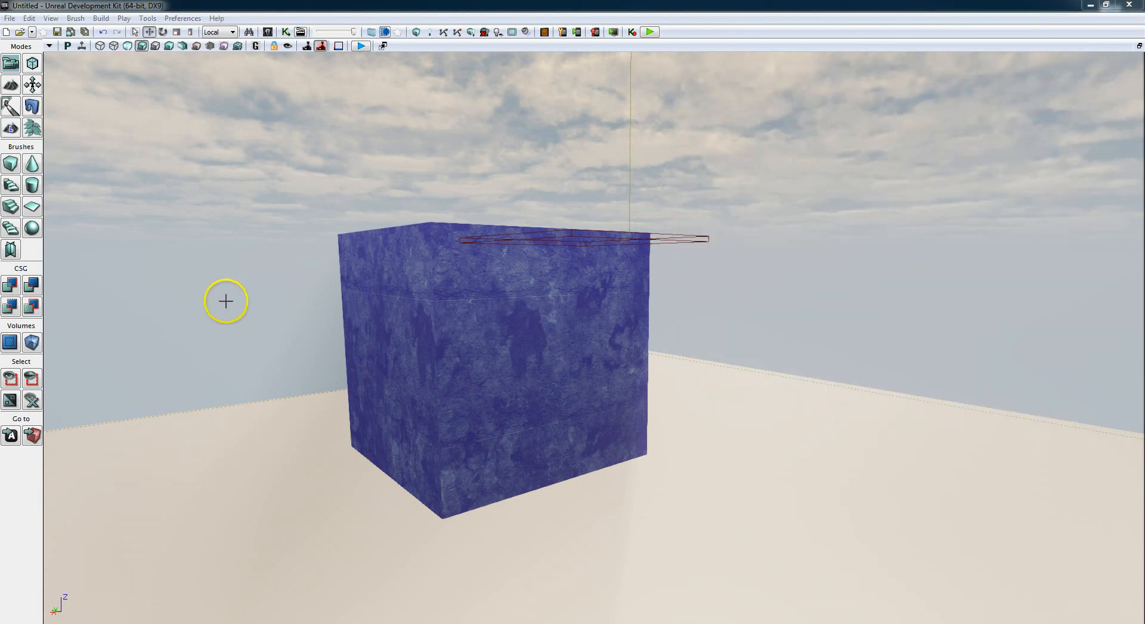
click(10, 17)
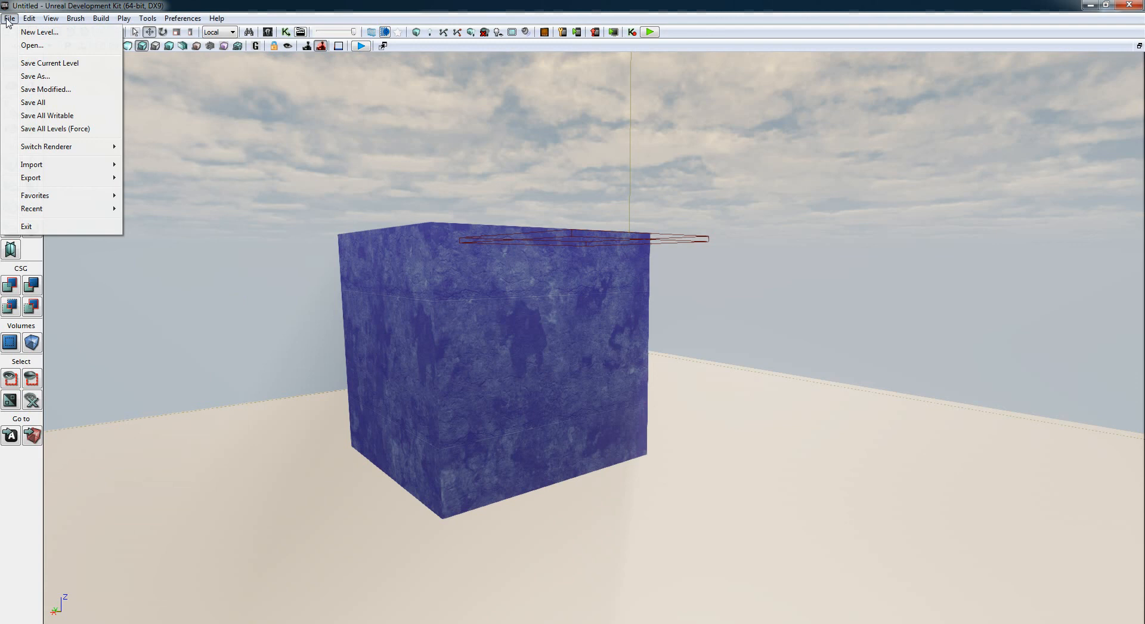
click(34, 76)
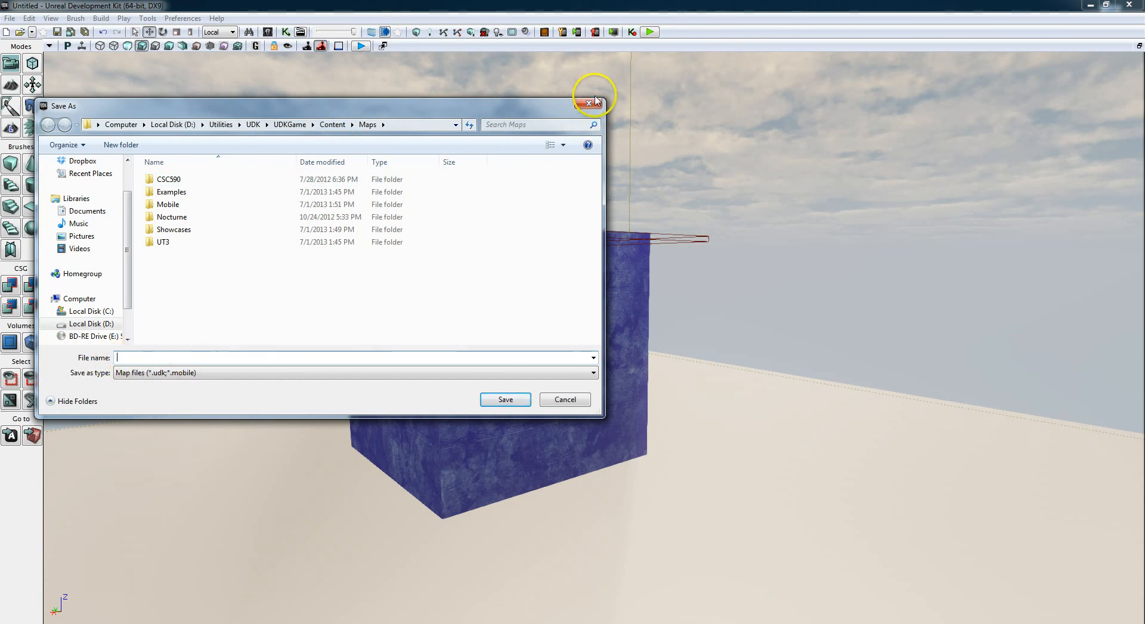
click(588, 102)
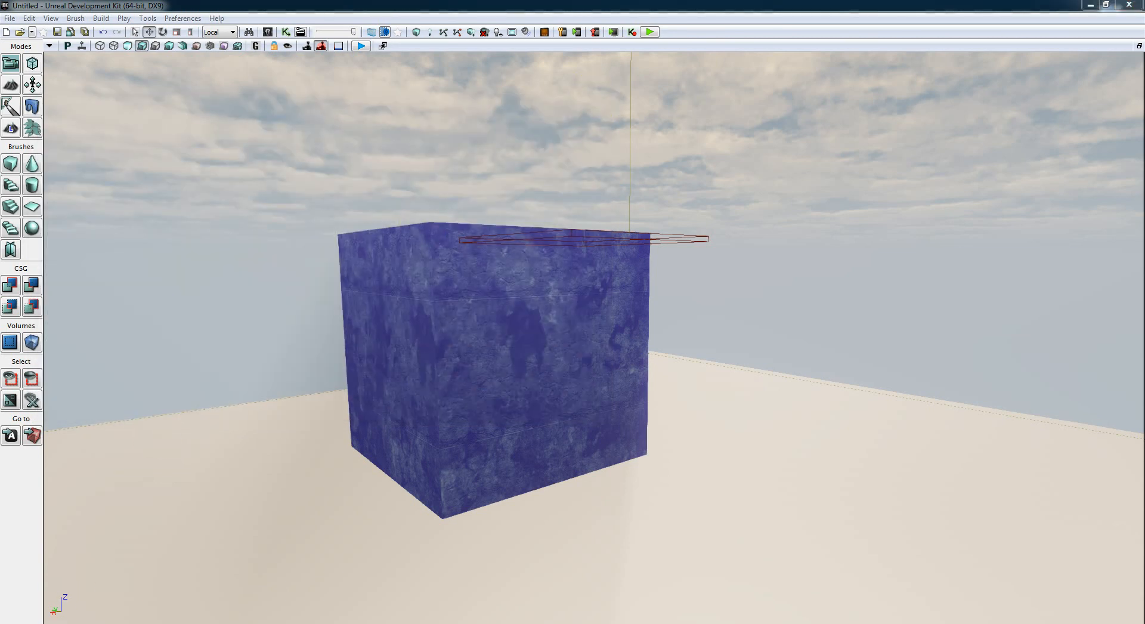